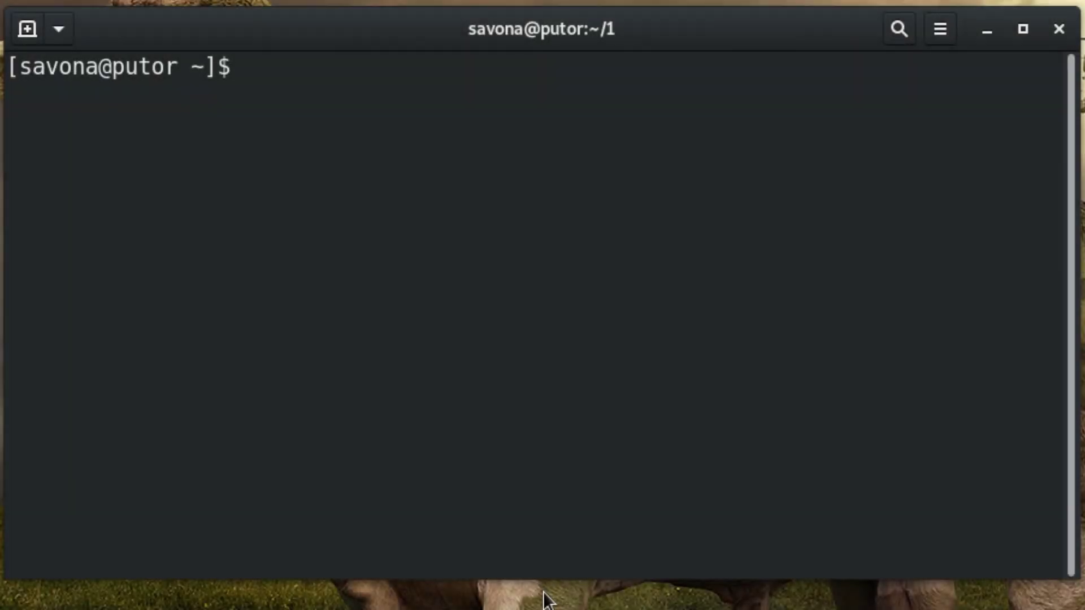
Step: Compose the tar czvpf part bundling file1.txt, file2.pdf and file3.jpg to stdout, piped onward
text(tar)
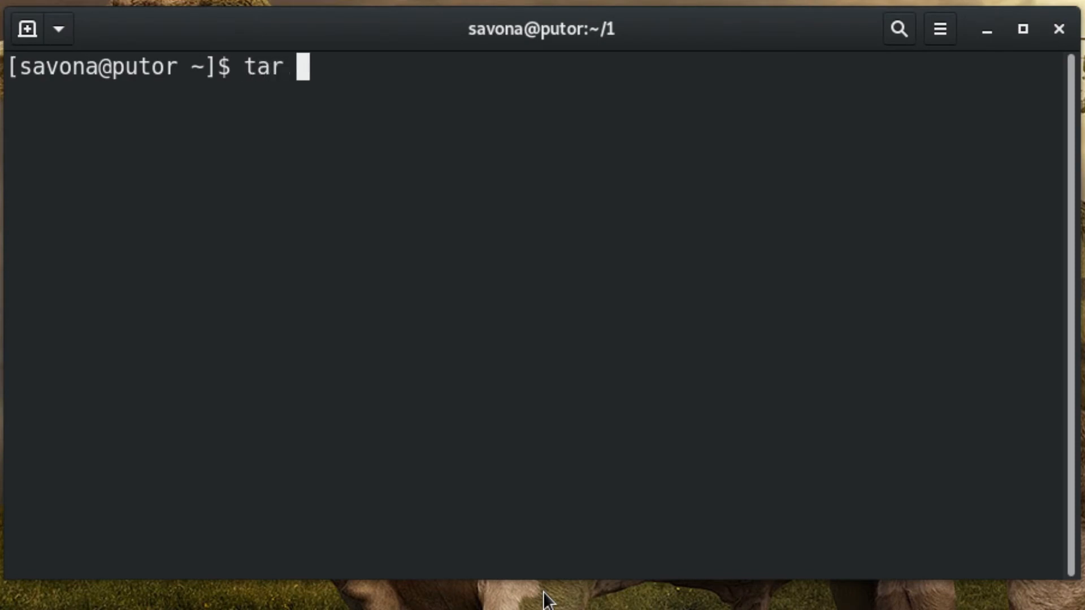
text(czvpf)
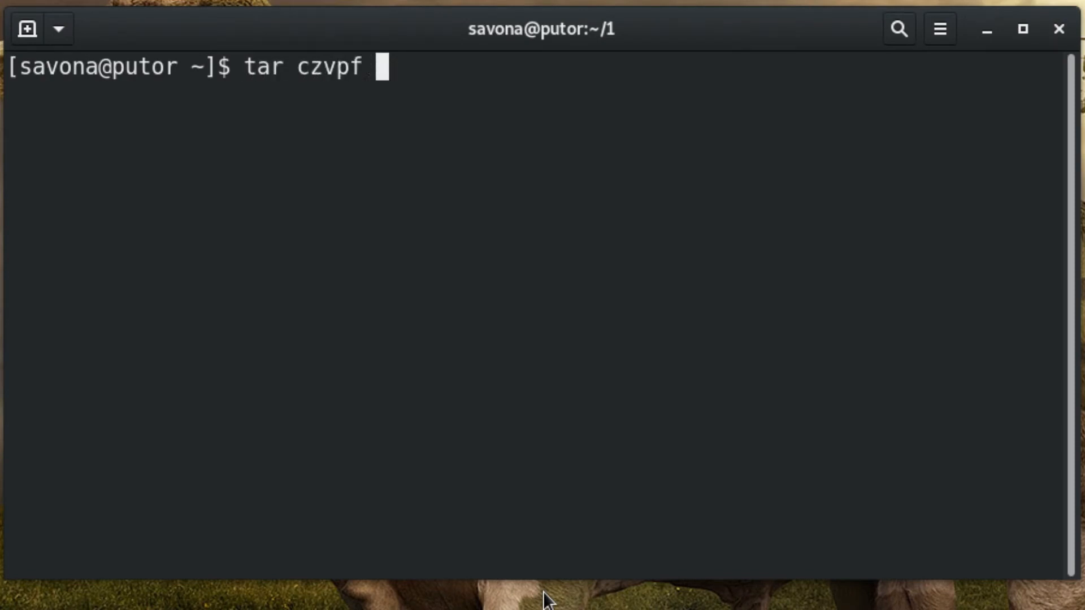
text(- file)
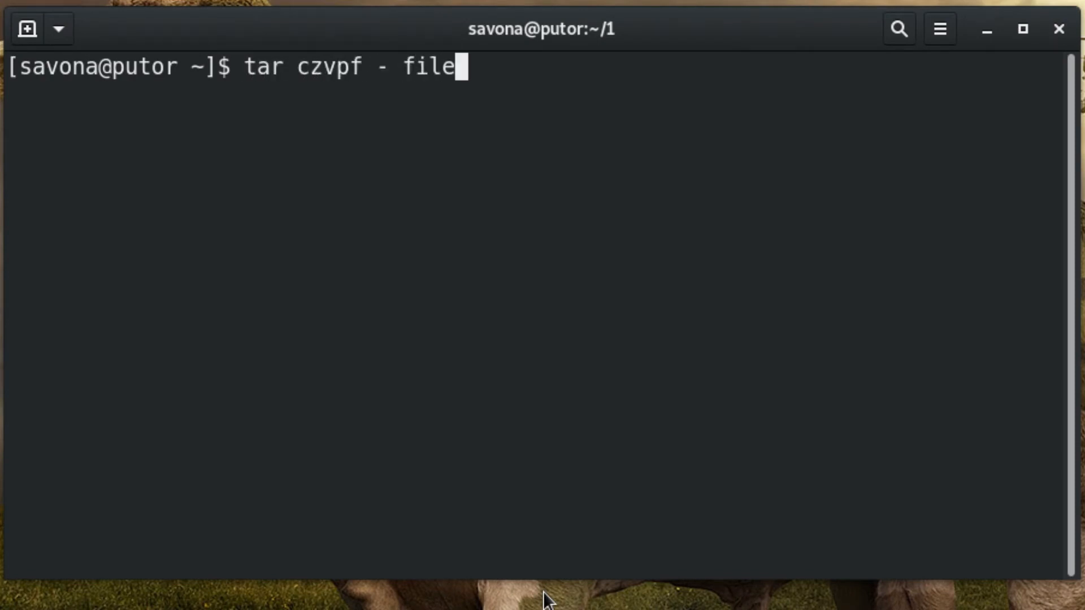
text(1.txt file2.pdf)
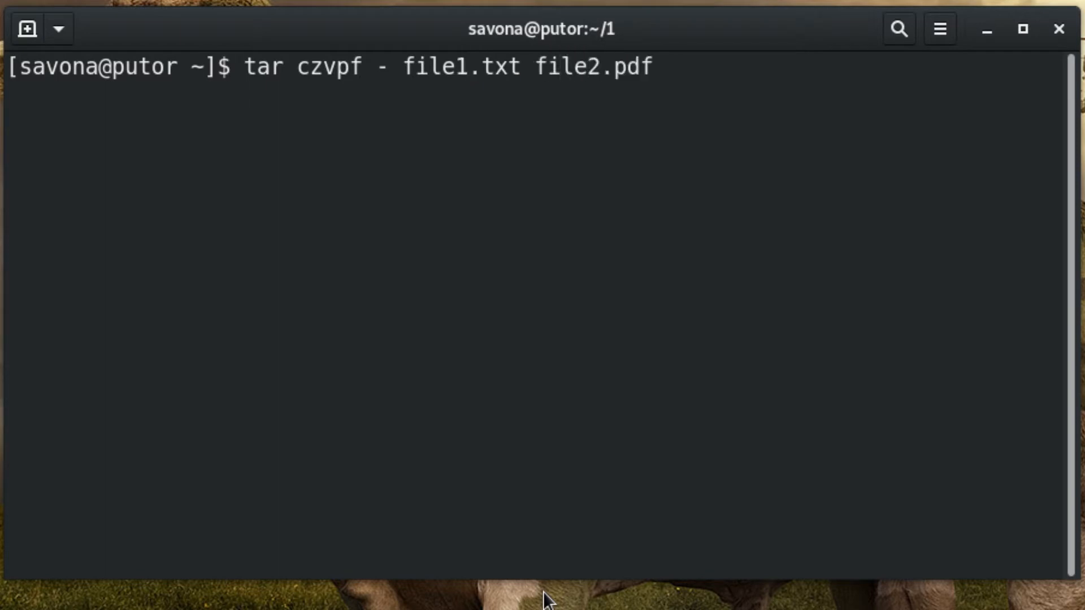
text(file3.jpg |)
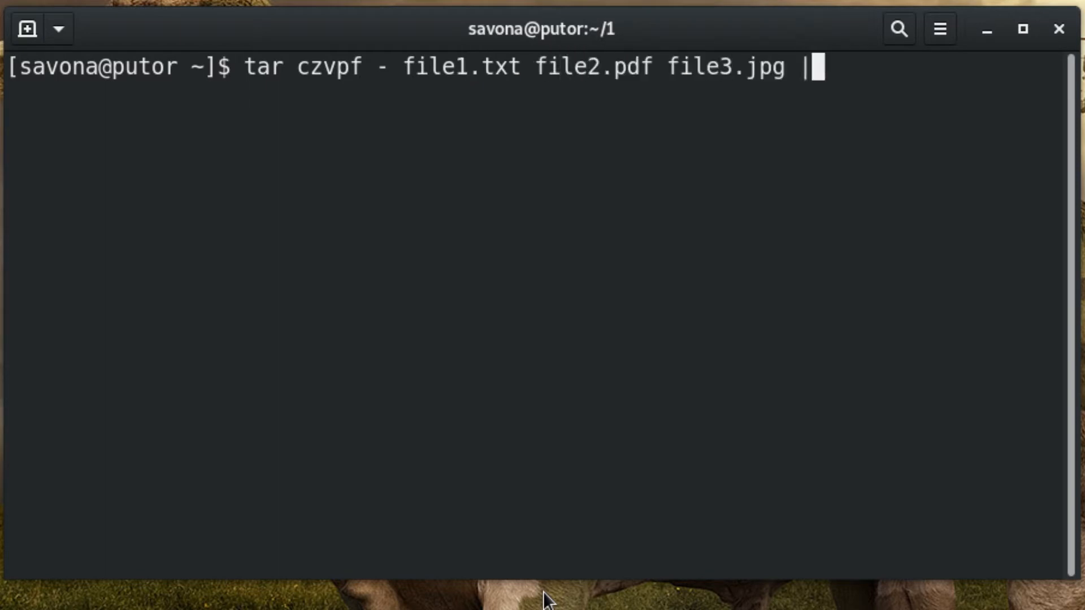
Step: Add the gpg --symmetric --cipher-algo aes256 stage writing myarchive.tar.gz.gpg
text(gpg --symme)
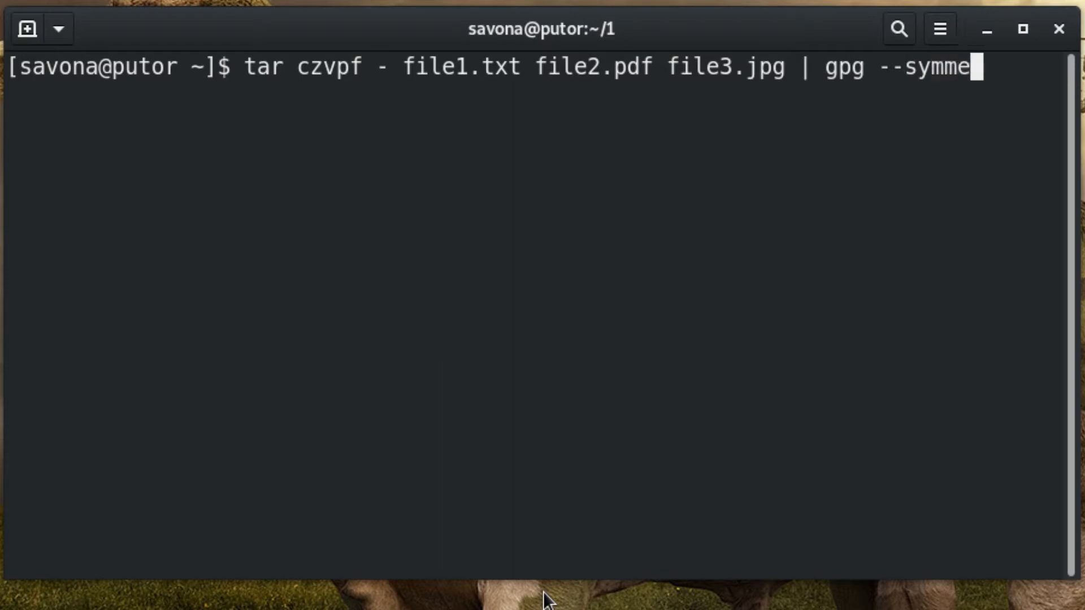
text(tric --)
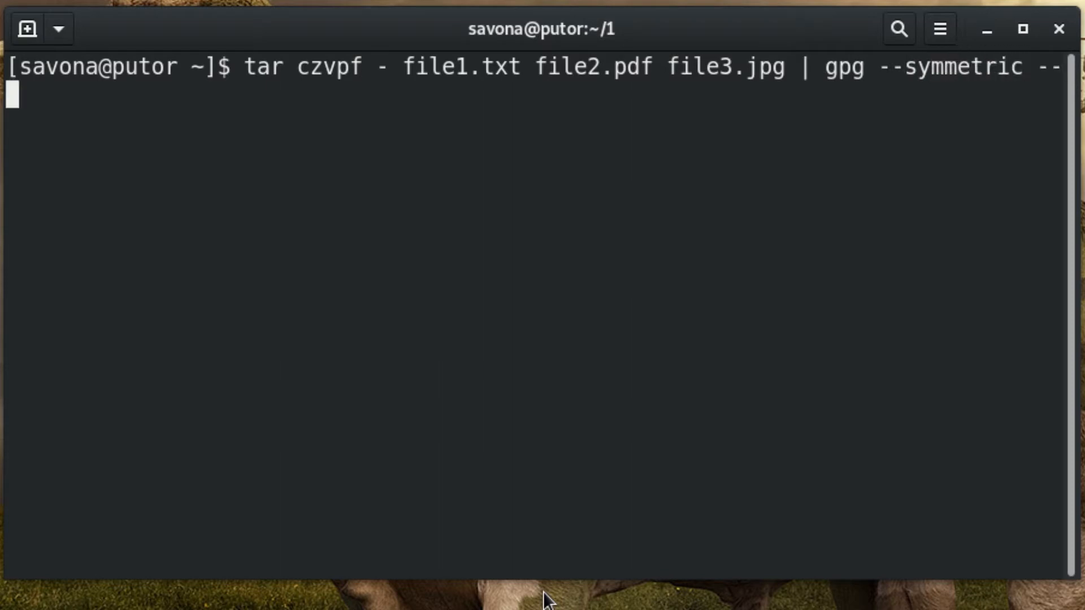
text(cipher-algo)
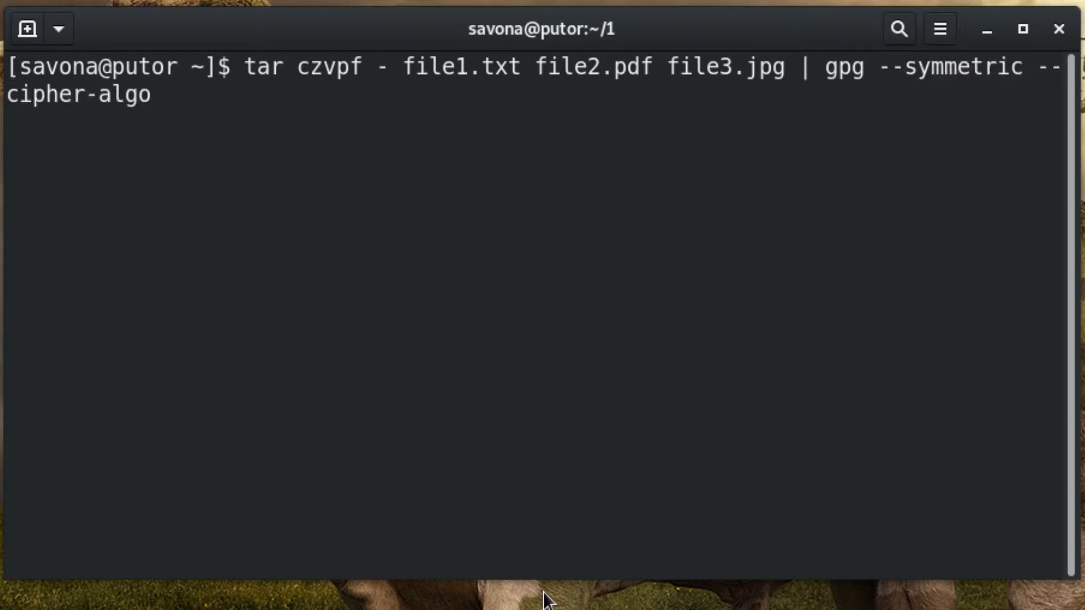
text(aes2)
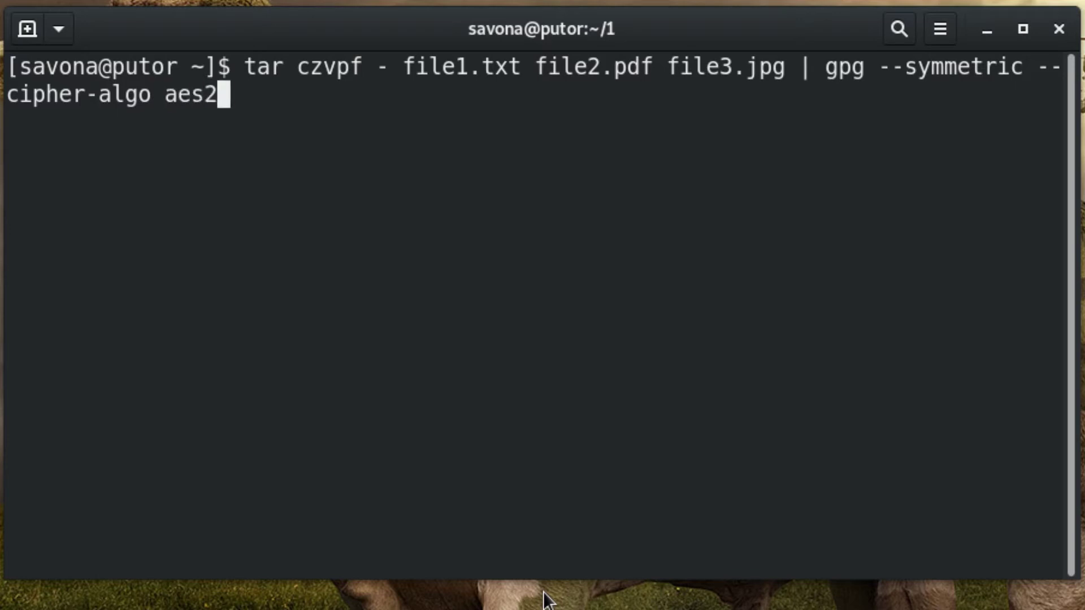
text(56 -o m)
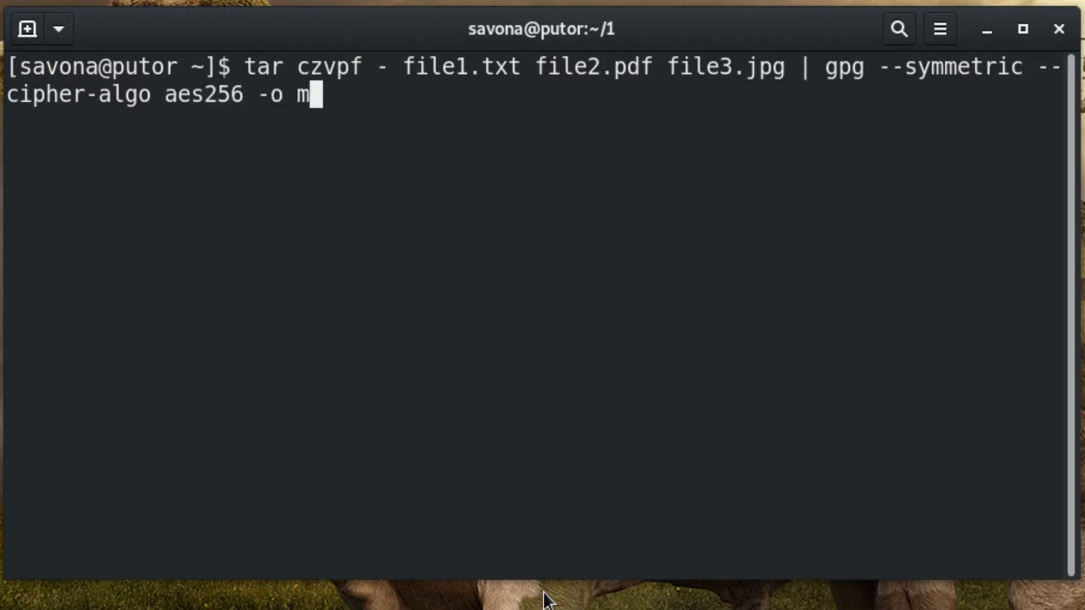
text(yarchive.)
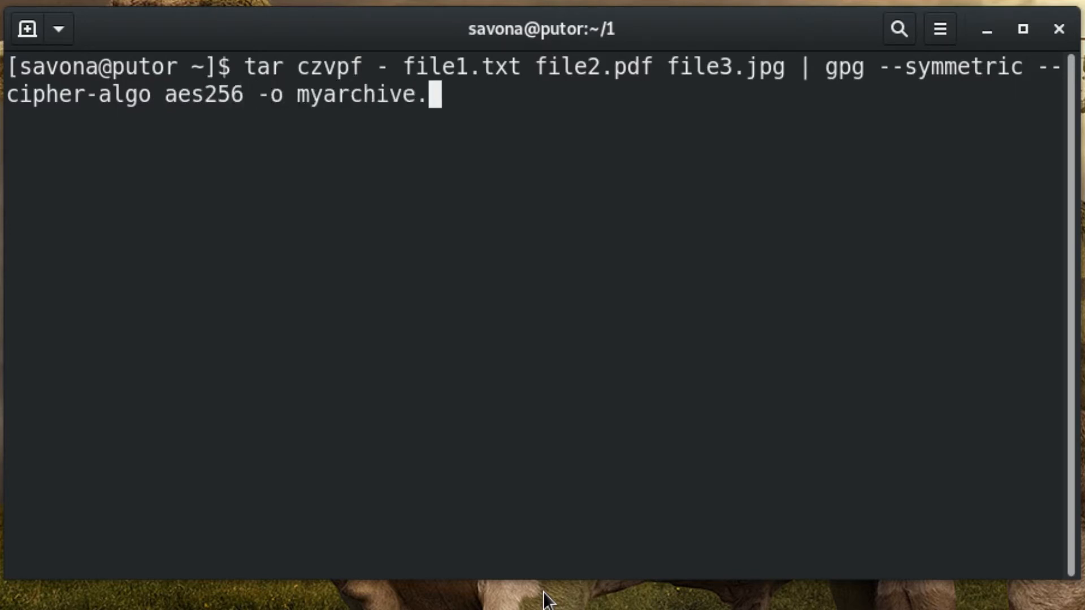
text(tar.)
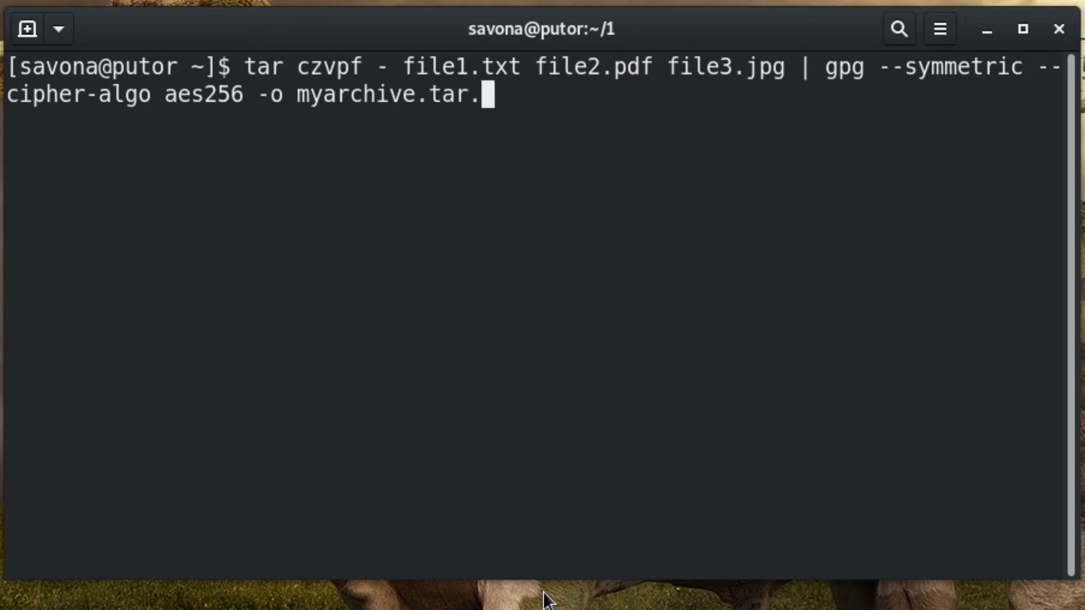
text(gz.gpg)
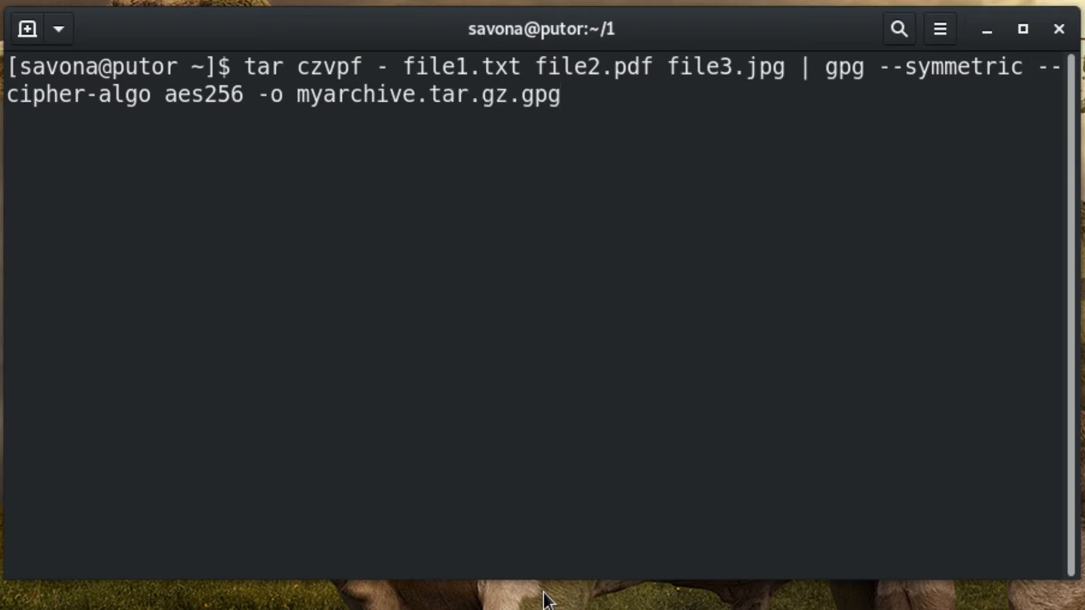
Step: Run the tar|gpg command and enter and confirm the passphrase to produce myarchive.tar.gz.gpg
key(Return)
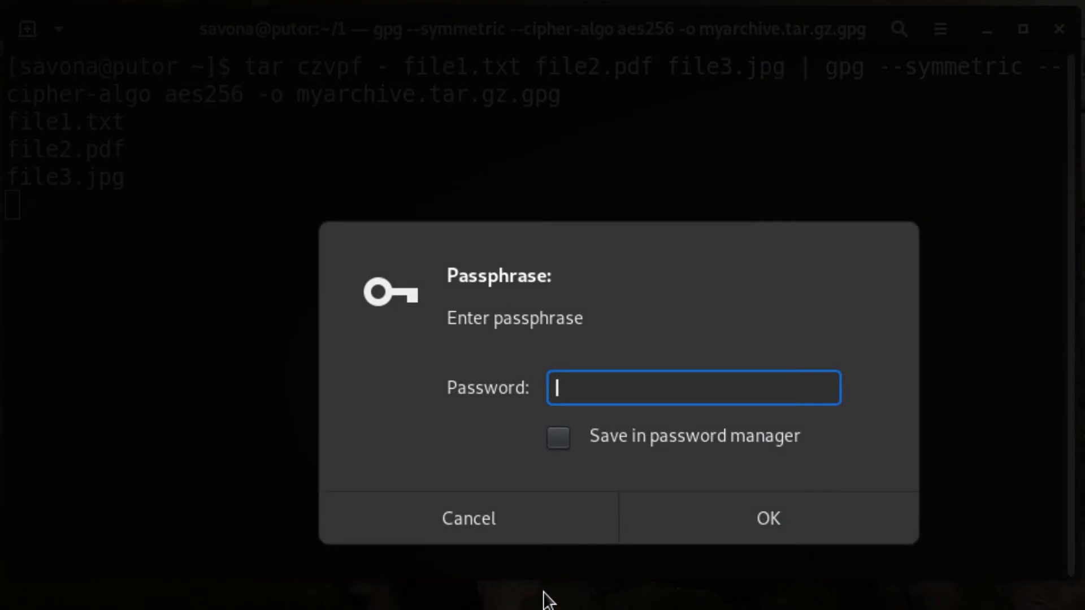
text(•)
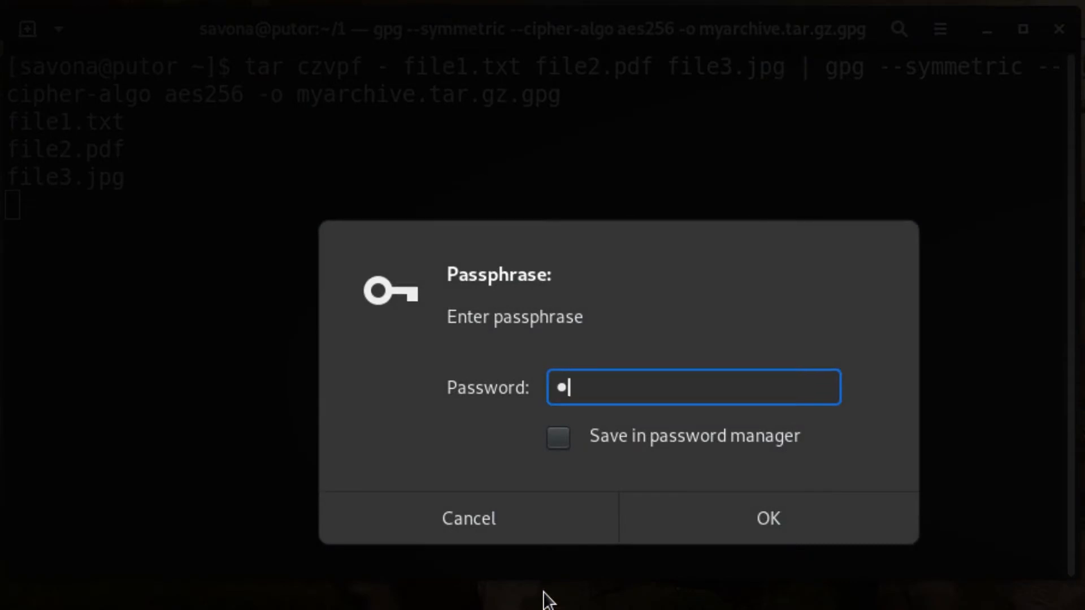
click(768, 519)
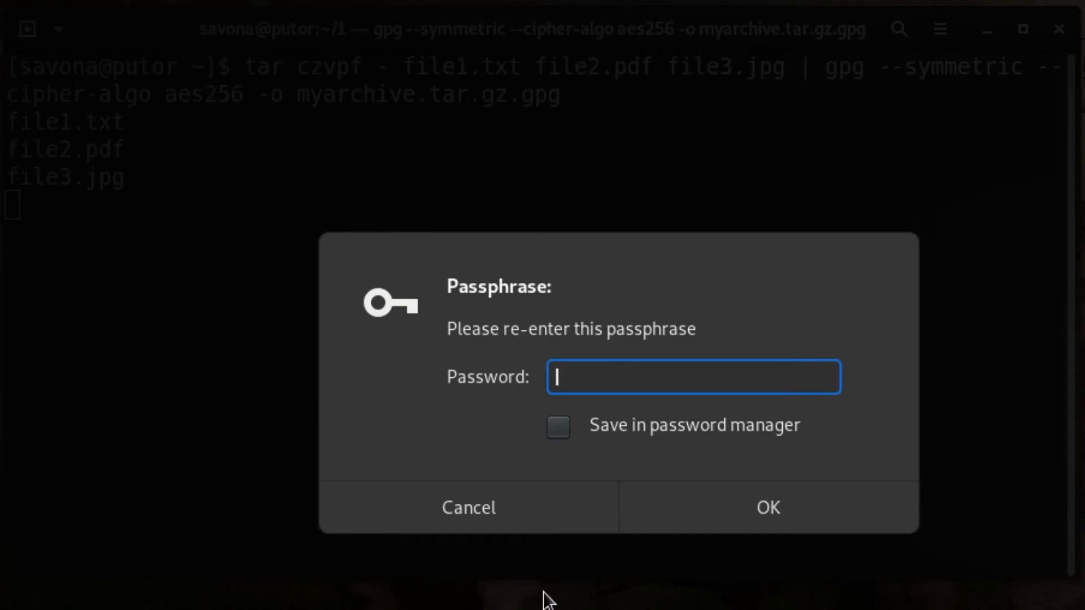
click(766, 507)
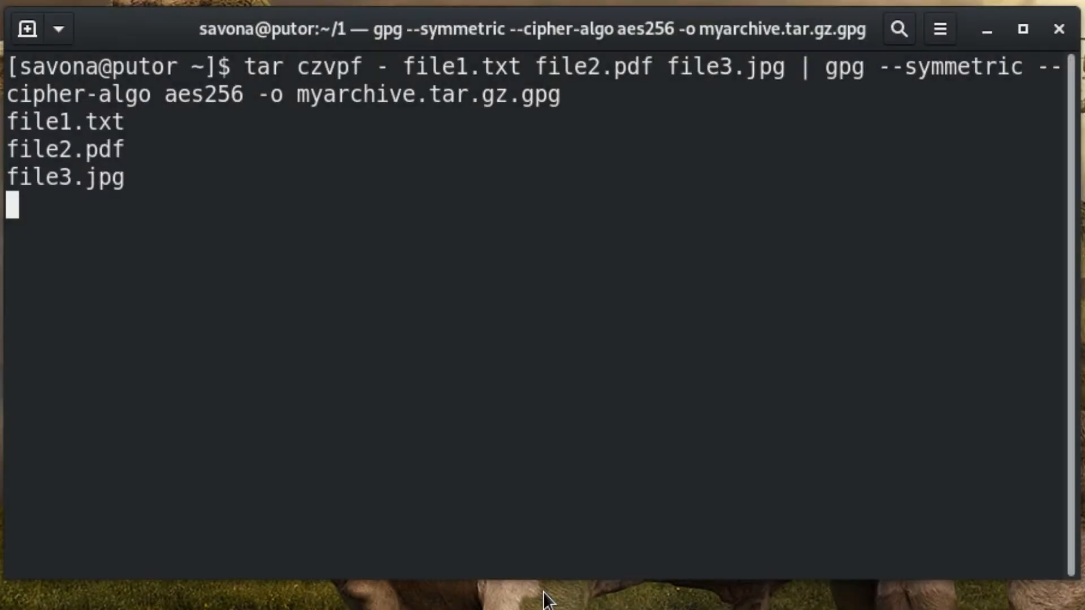
Step: Copy myarchive.tar.gz.gpg with scp to savona@fenrir:/home/savona/1/
text(scp)
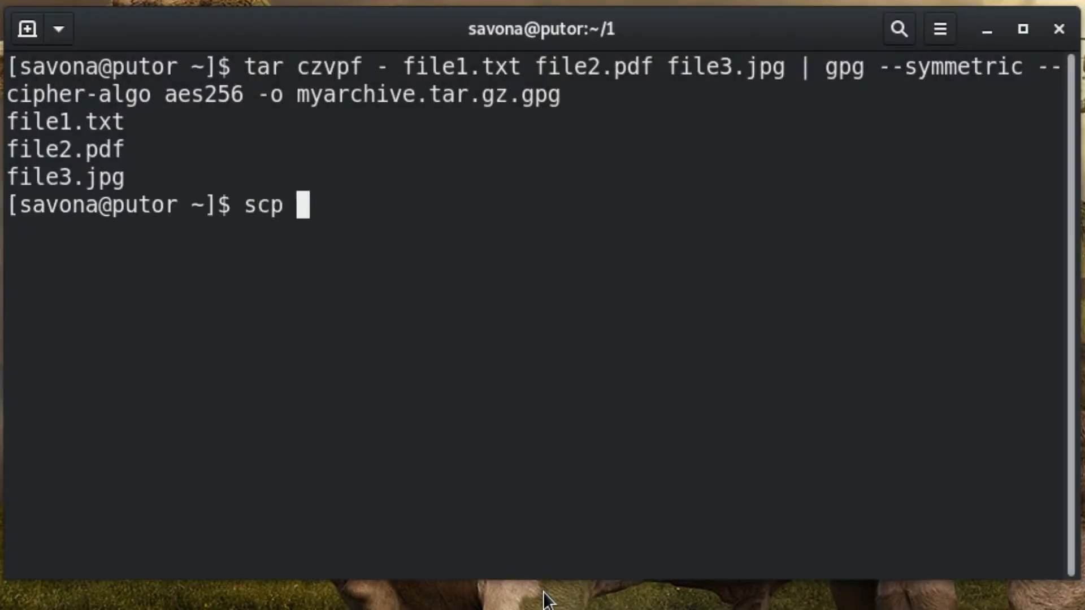
text(myarchive.tar.gz.gpg)
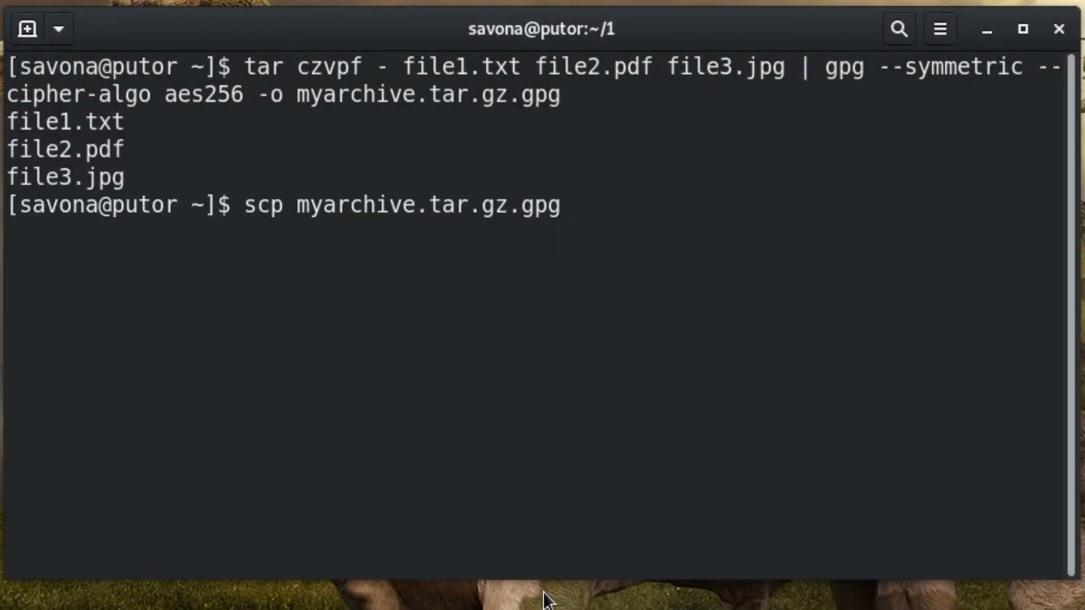
text(savona@)
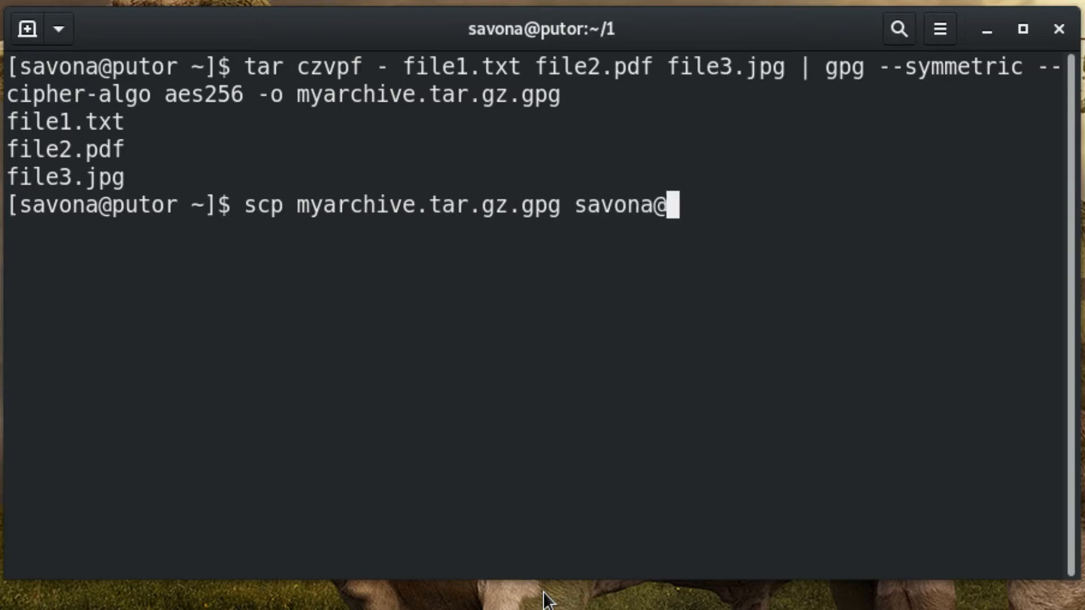
text(fenrir:/)
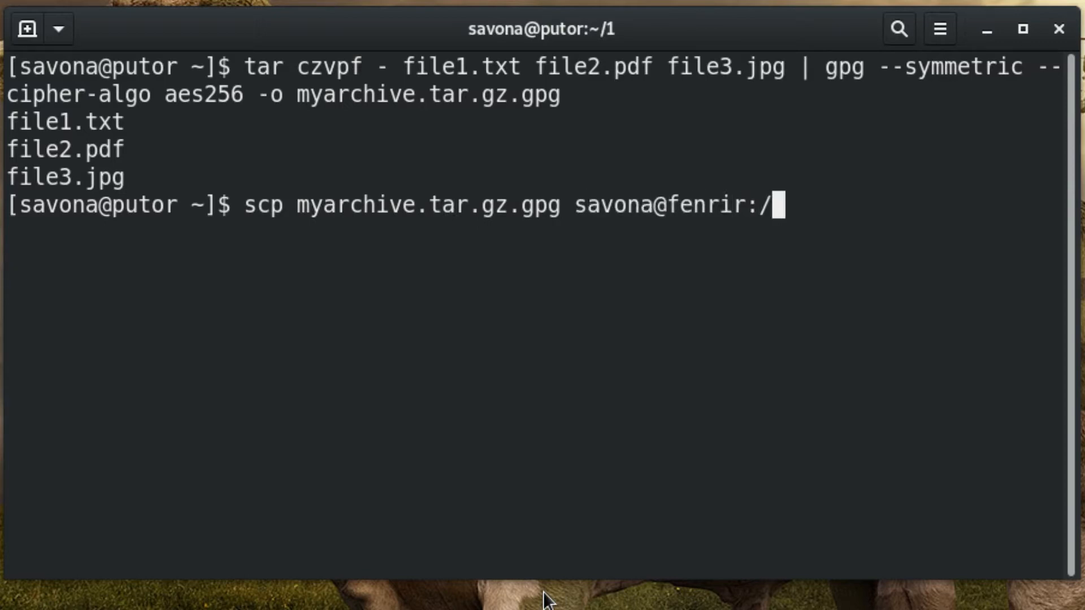
text(home/savona/1/)
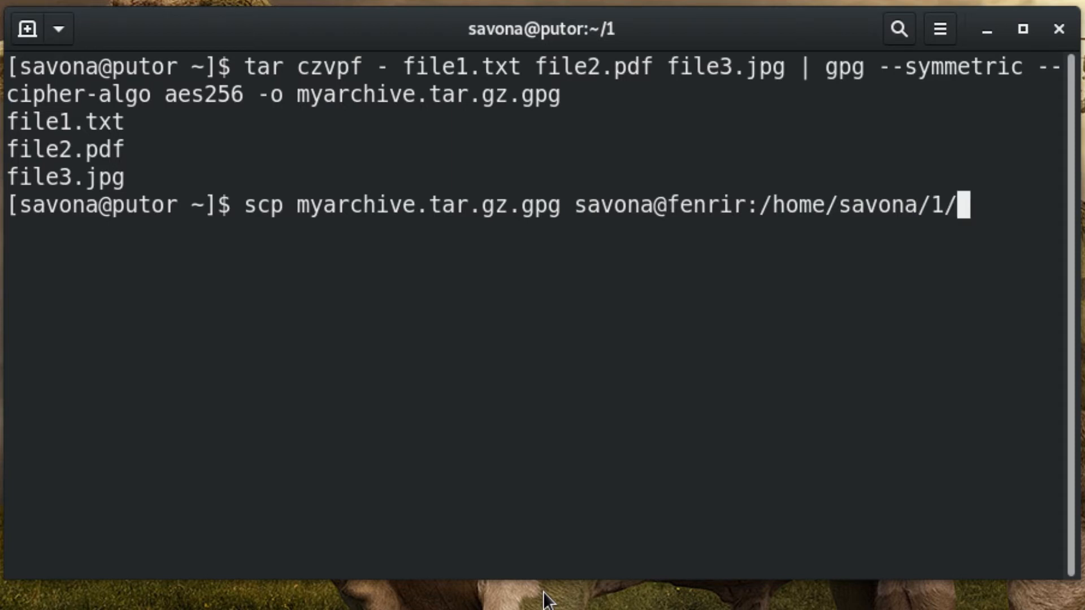
key(Return)
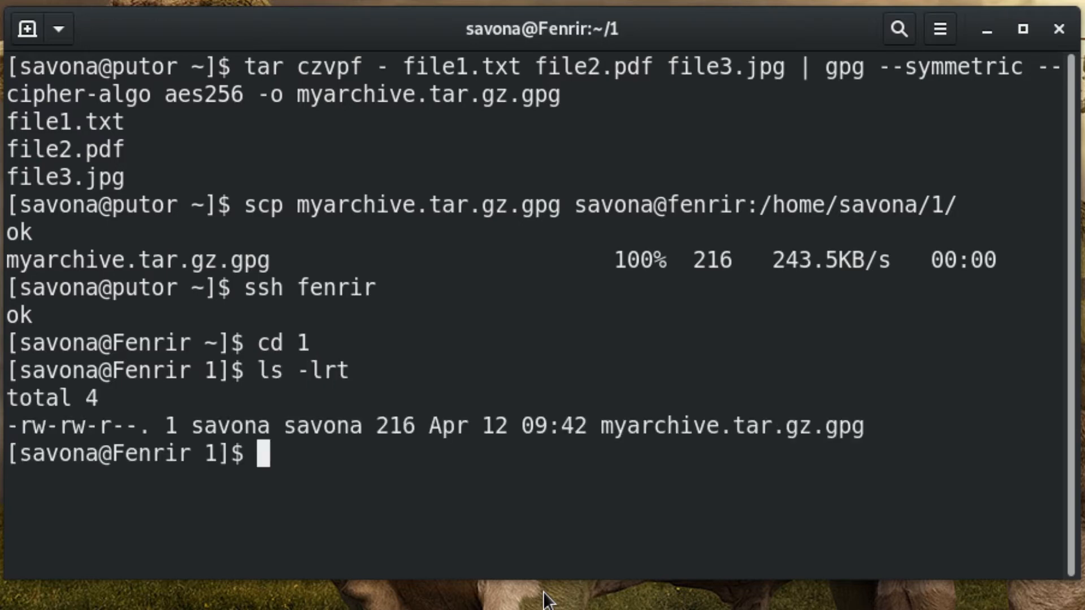
Step: Write gpg -d myarchive.tar.gz.gpg | tar xzvf - on Fenrir without running it
key(Return)
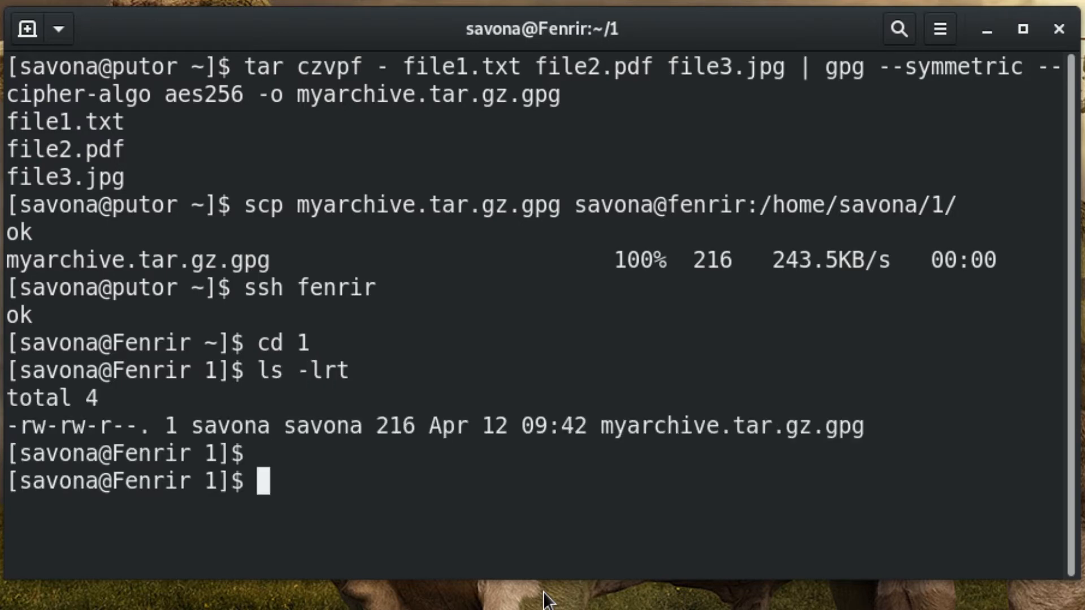
text(gpg)
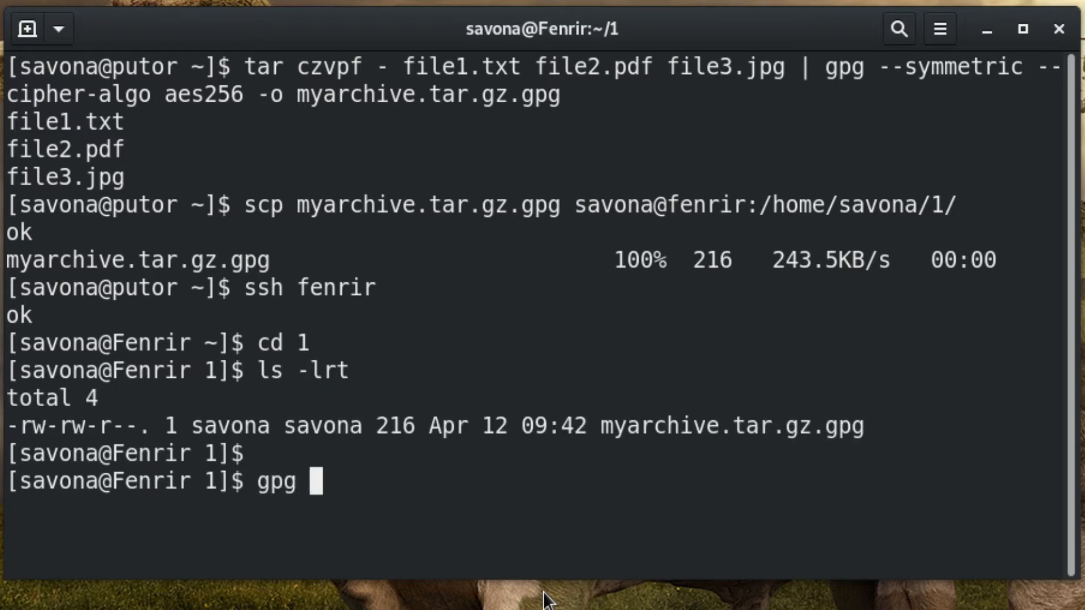
text(-d myarchive.tar.gz.gpg |)
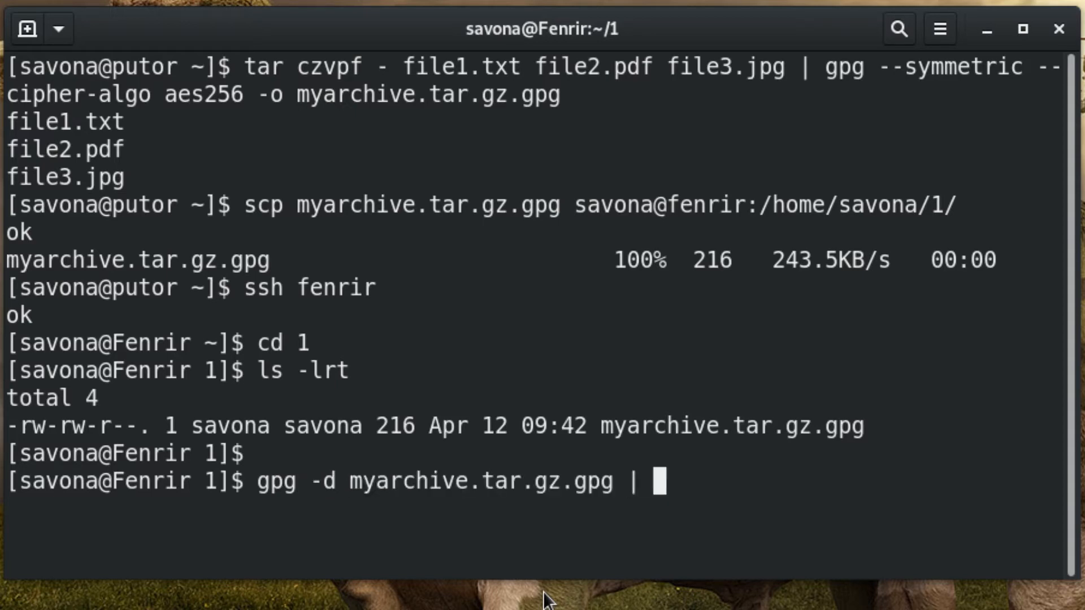
text(tar x)
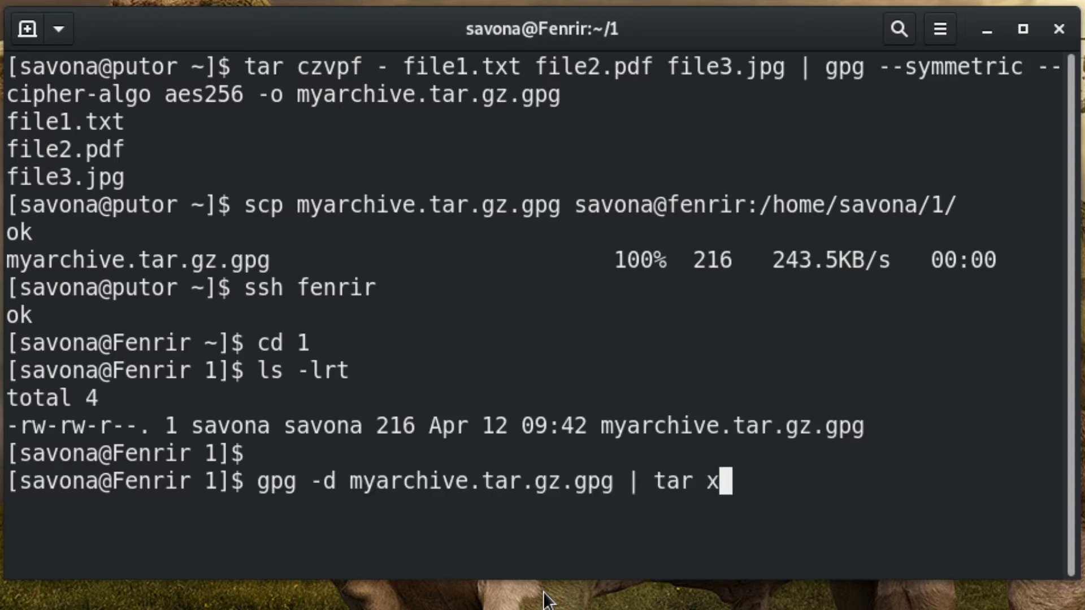
text(zvf)
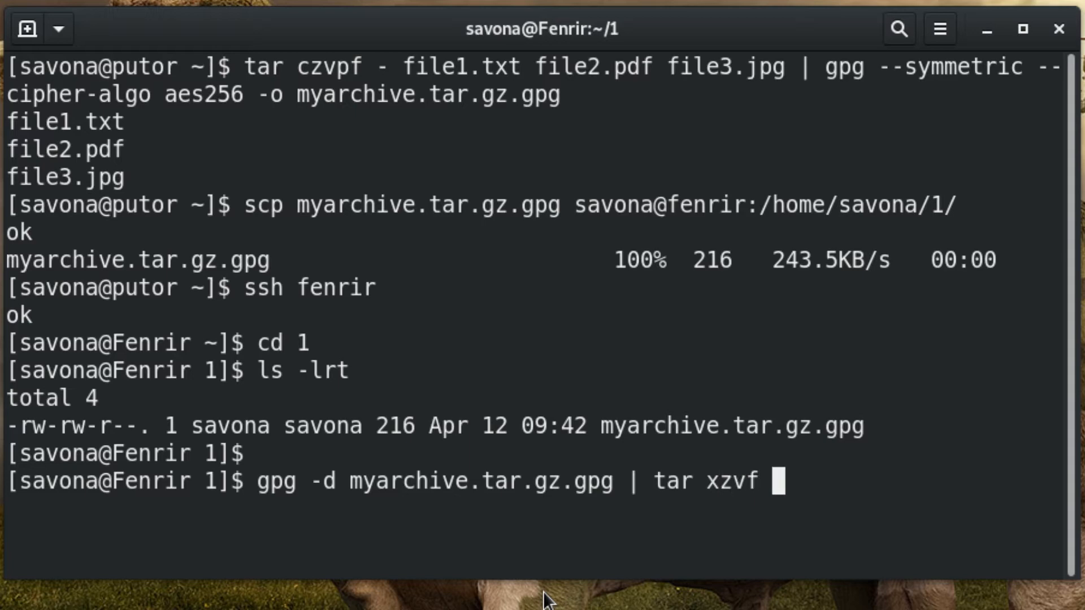
text(-)
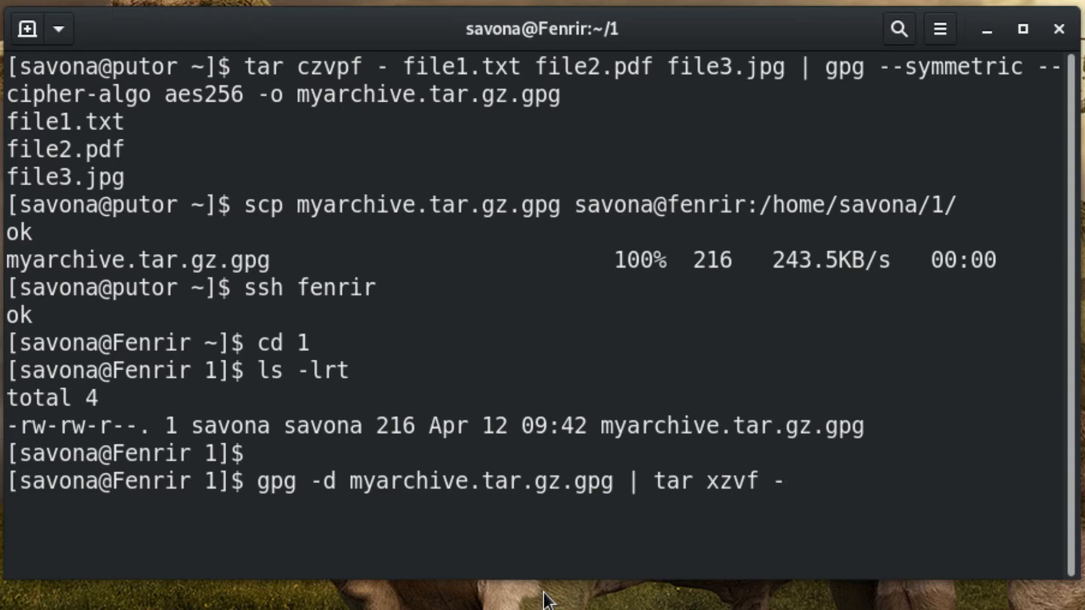
Step: Run the decrypt-and-extract pipeline and supply the passphrase in the pinentry dialog
key(Return)
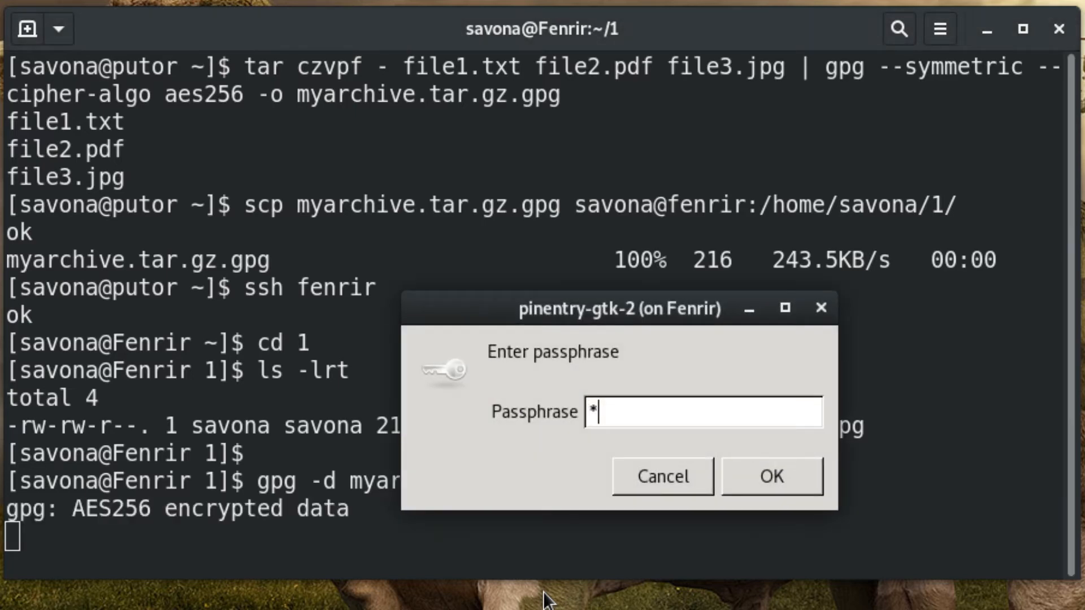
click(770, 476)
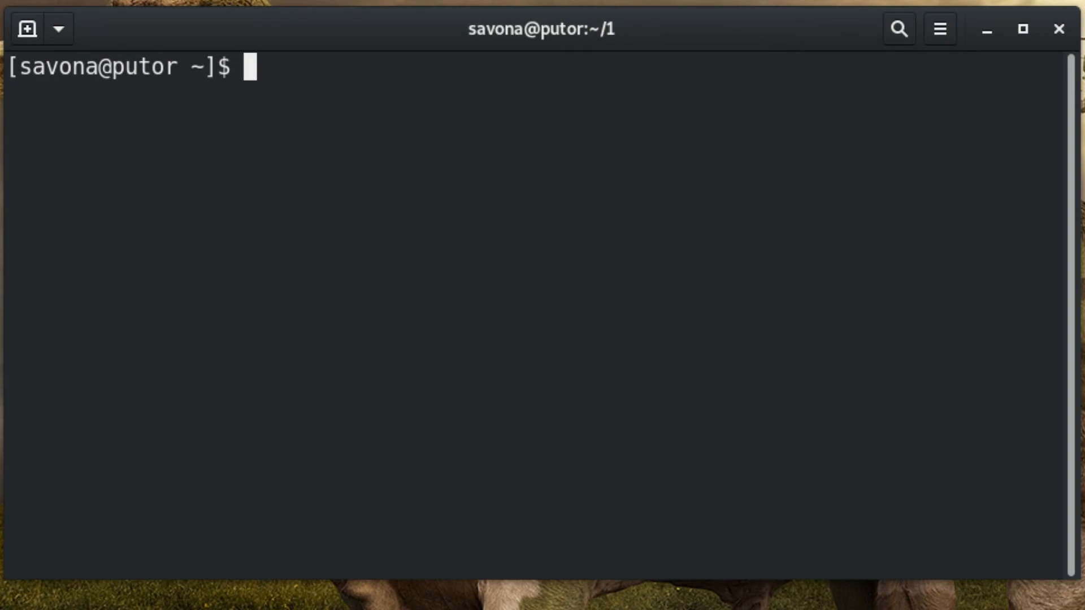
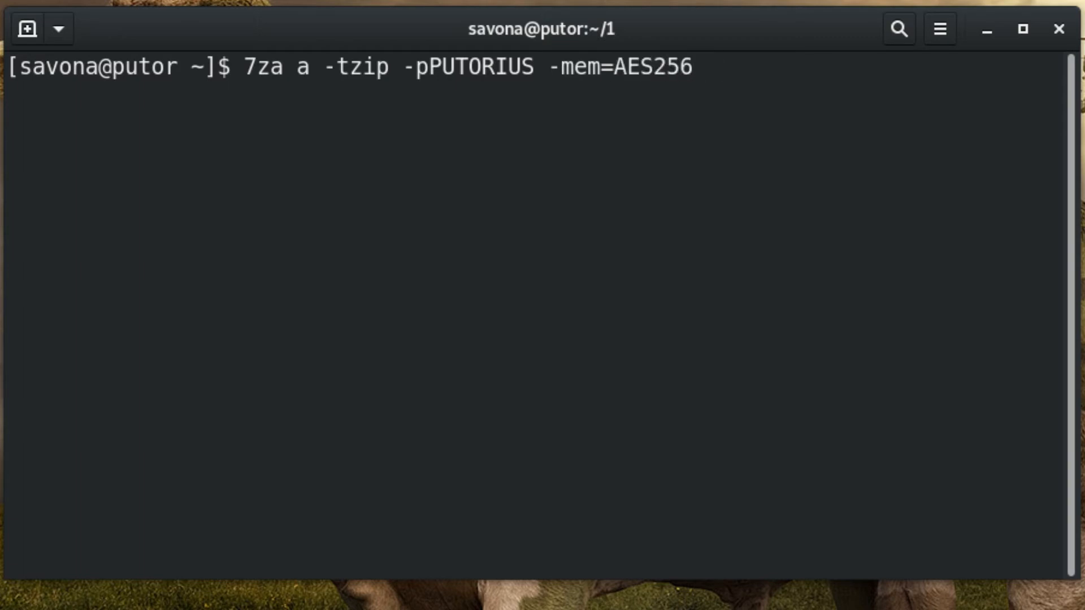
Step: Name the archive secure.zip with file1.txt, file2.pdf and file3.jpg and run it
text(secure.zi)
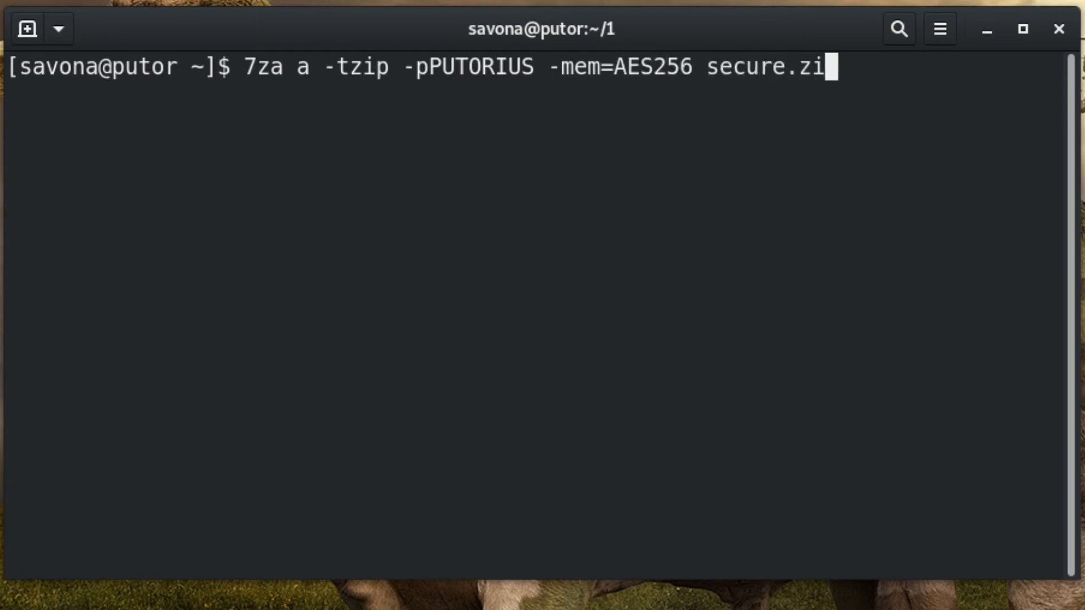
text(p fi)
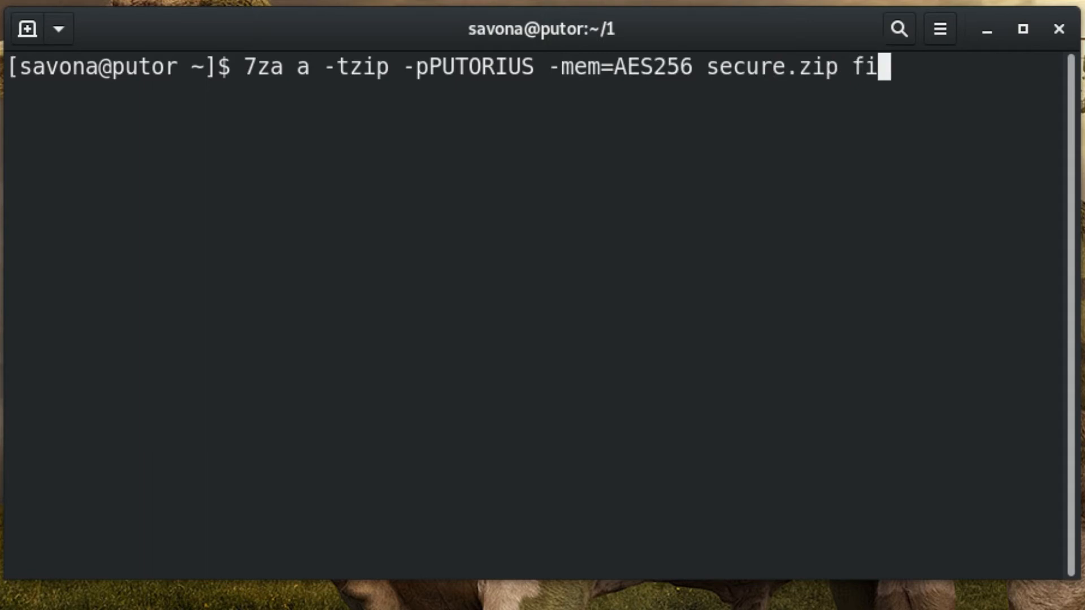
text(le1.txt f)
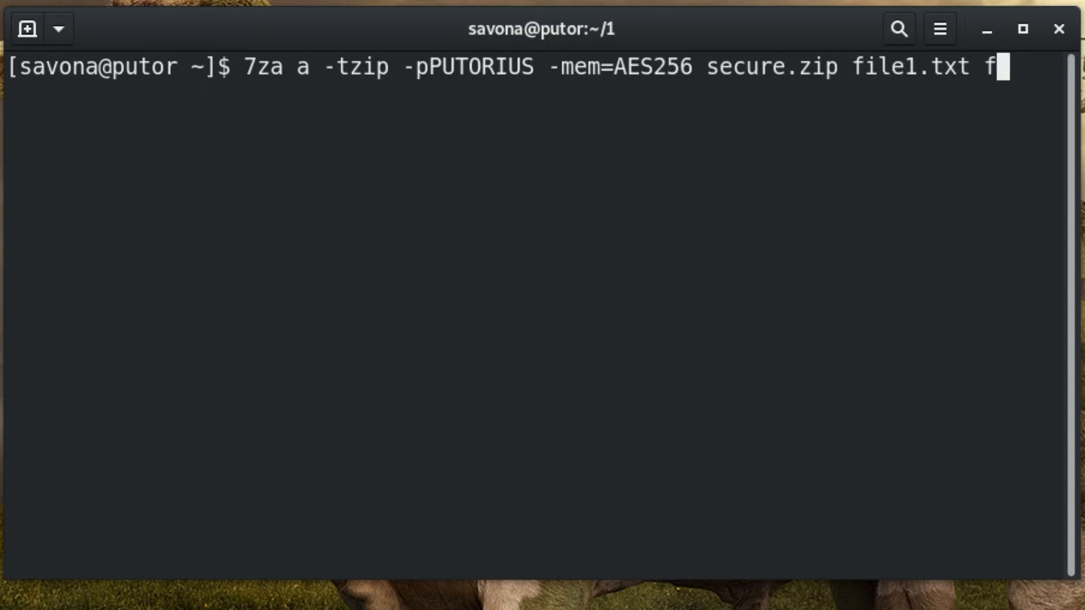
text(ile2.pdf fi)
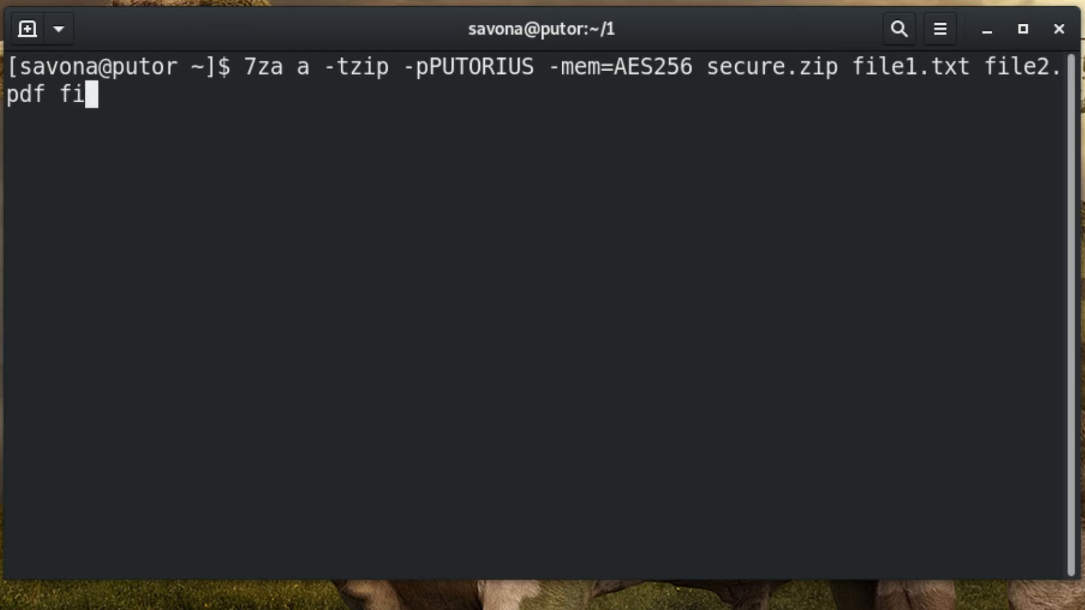
text(le3)
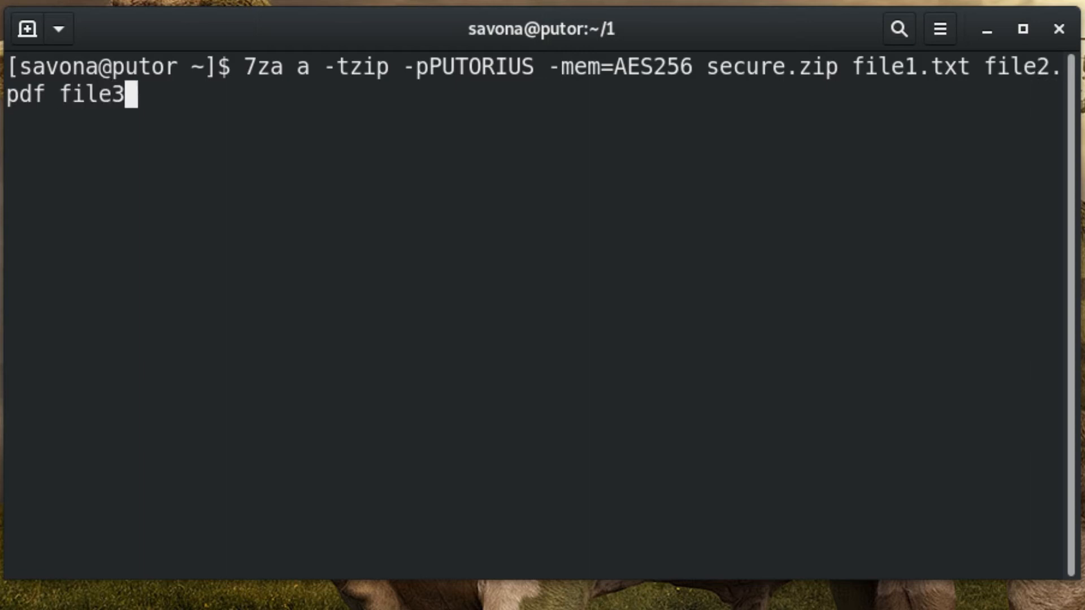
text(.jpg)
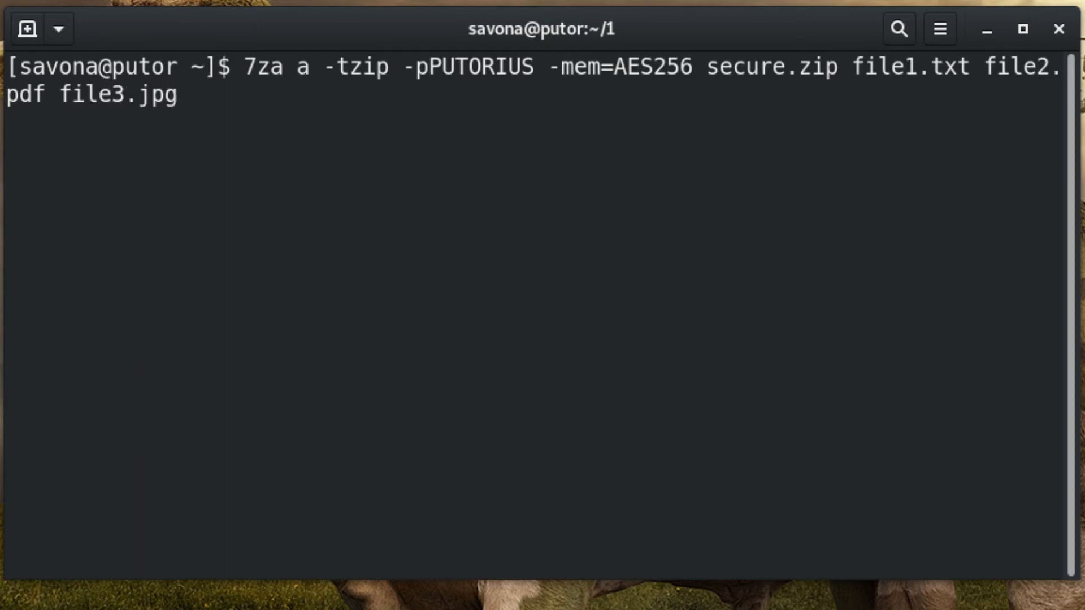
key(Return)
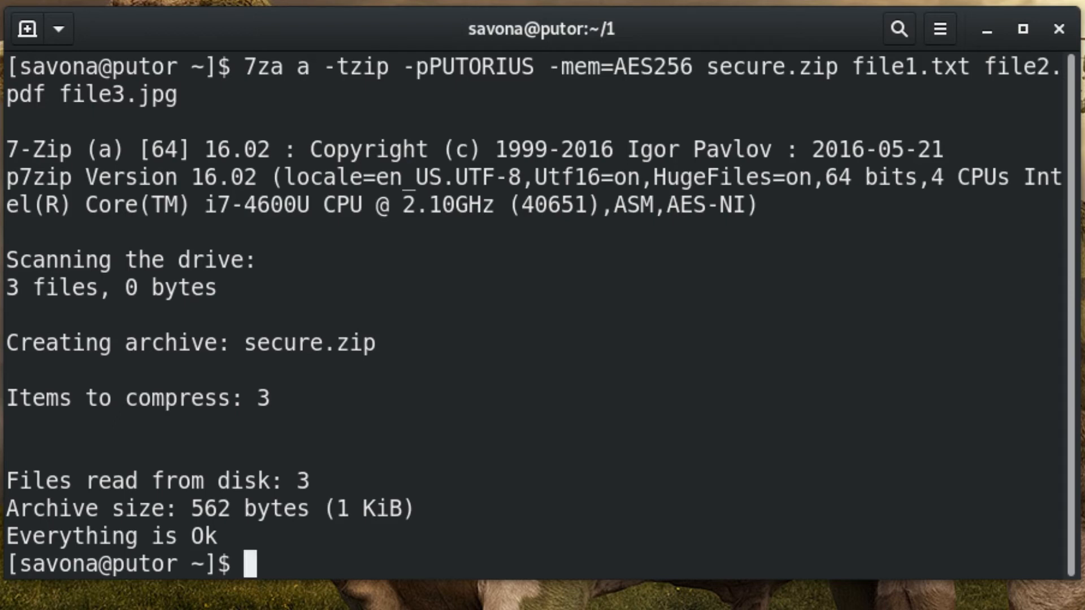
Step: Copy secure.zip with scp to savona@fenrir:/home/savona/ and reach directory 1 over ssh
text(scp)
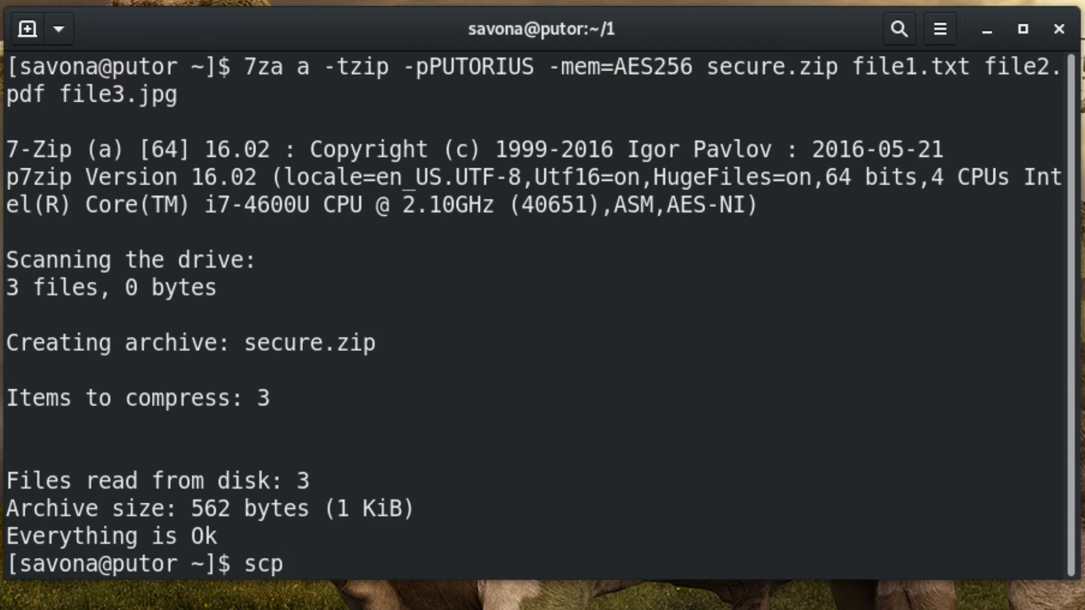
text(secure.zip savo)
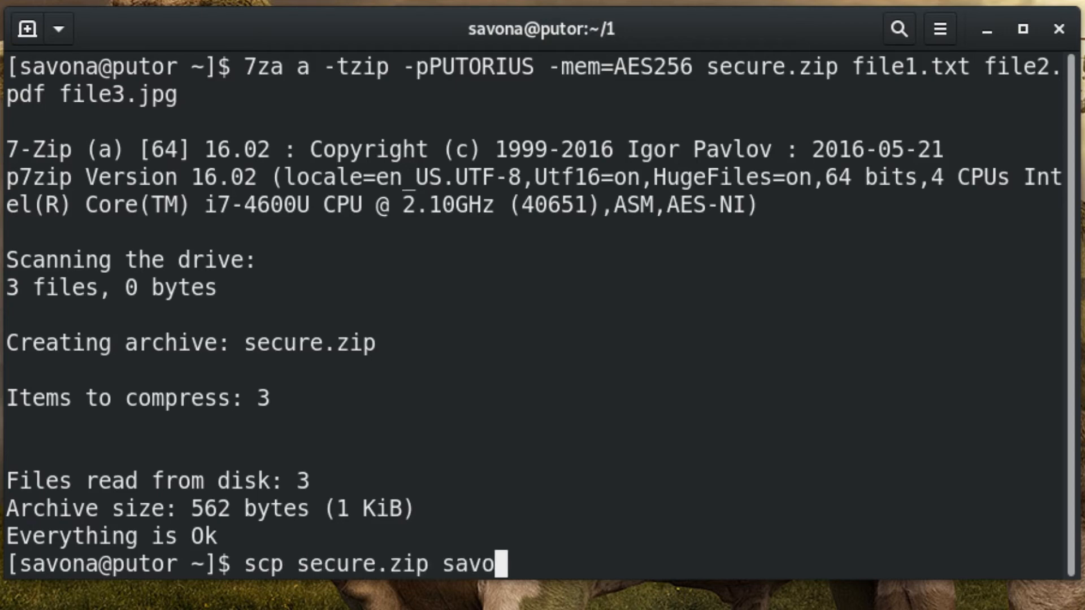
text(na@fenrir:/home/savona/1)
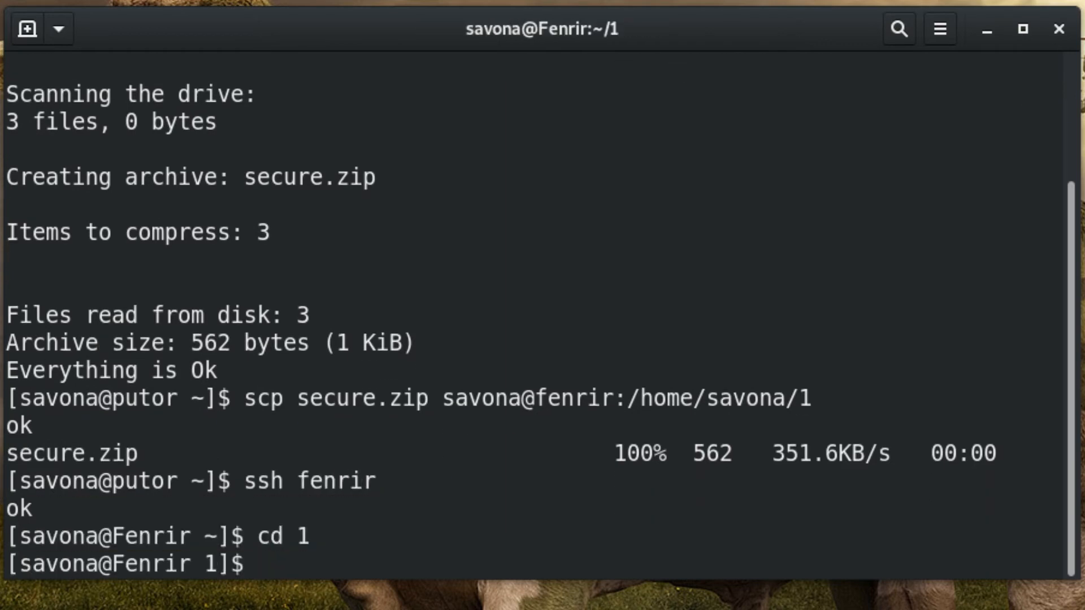
key(Return)
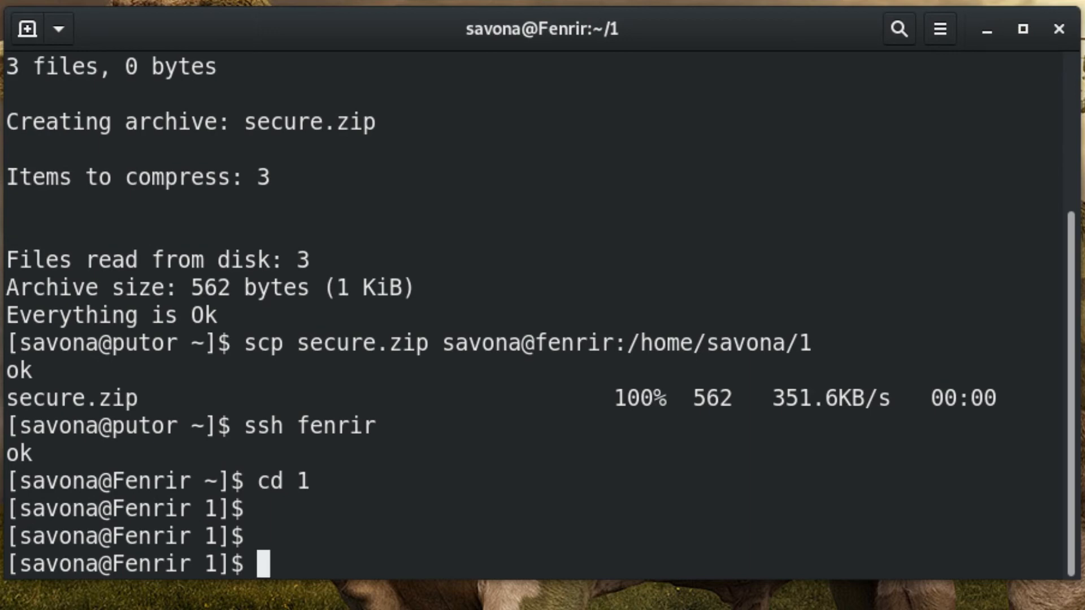
Step: Run 7za e secure.zip on Fenrir and submit its password to extract the files
text(7za)
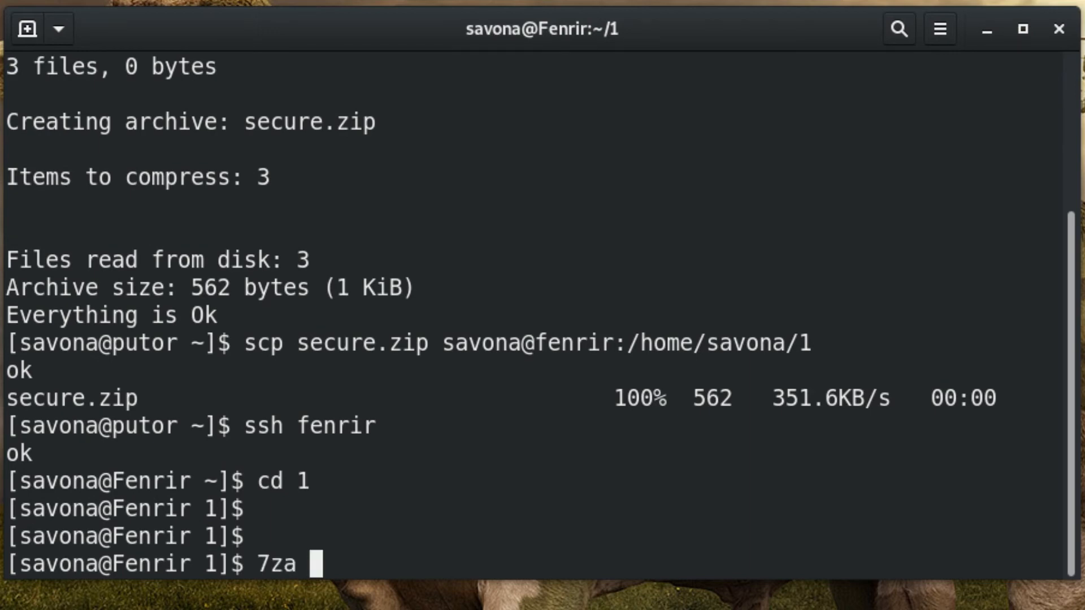
text(e secure.zip)
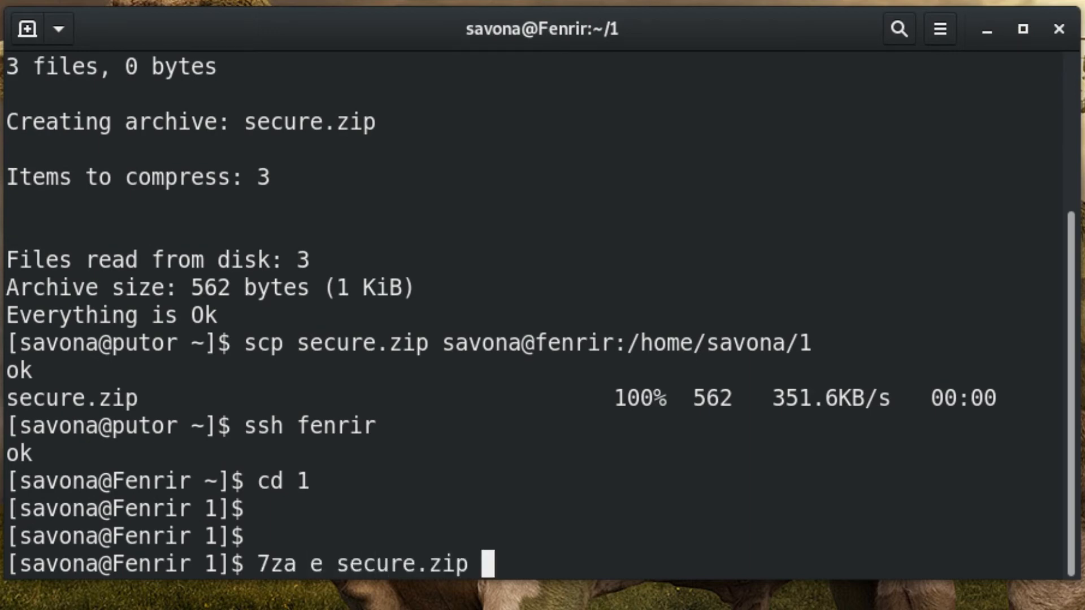
key(Return)
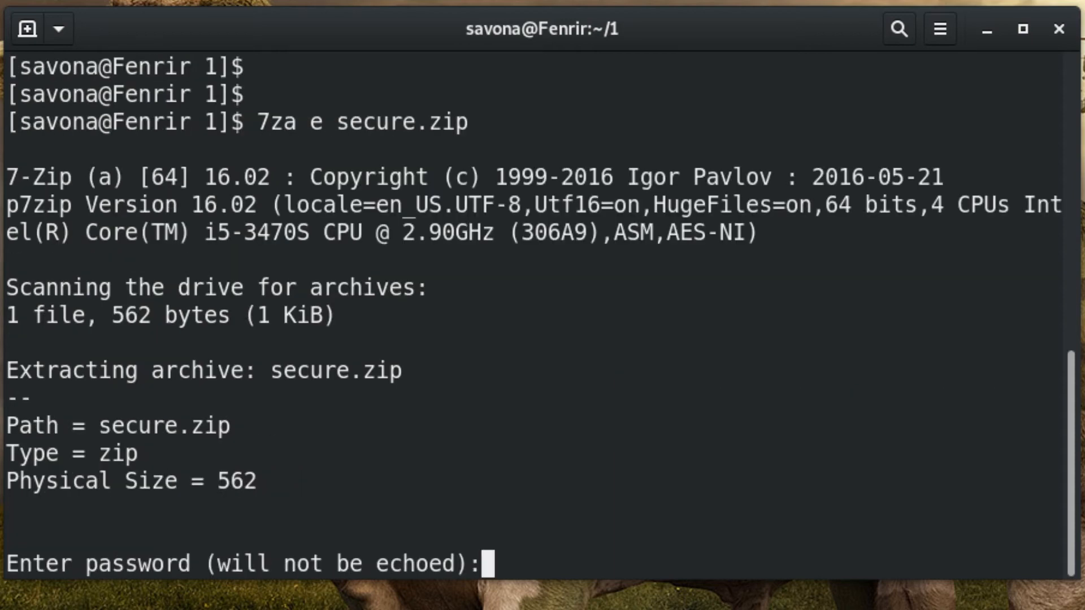
mouse_move(515, 557)
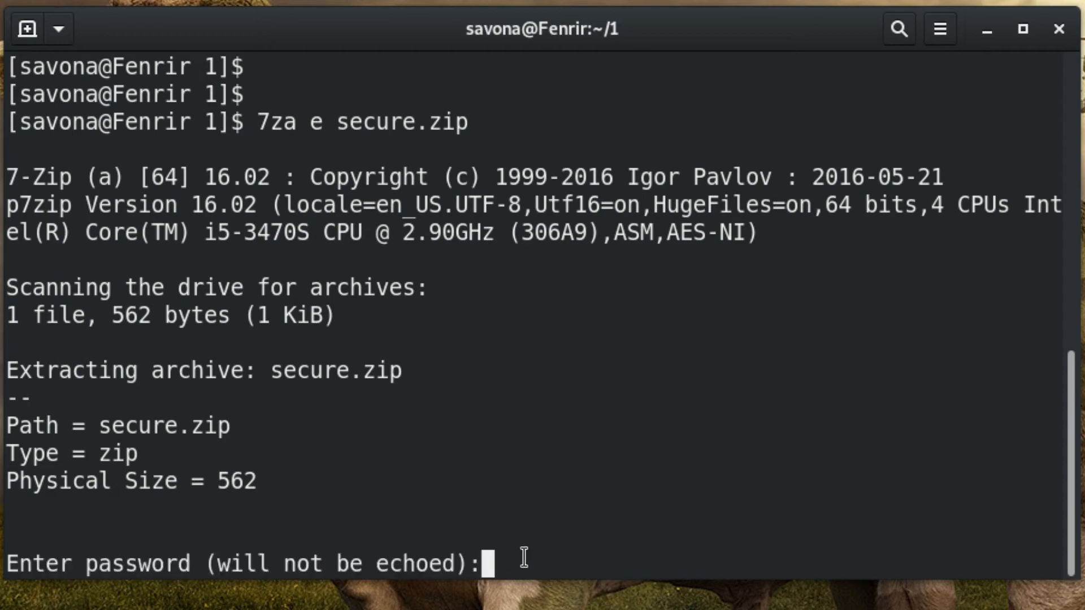
mouse_move(524, 556)
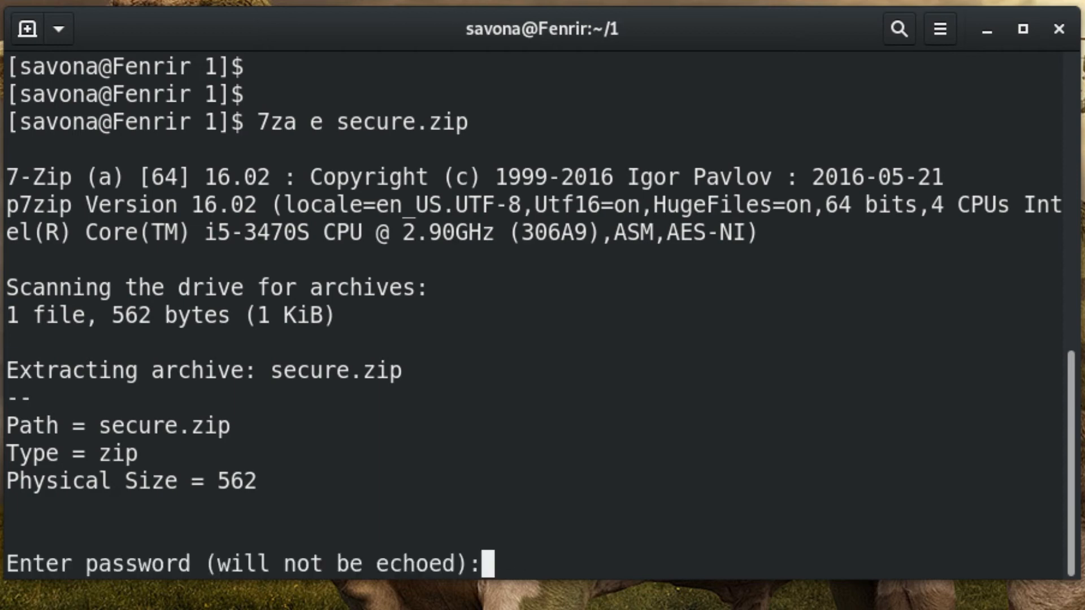
key(Return)
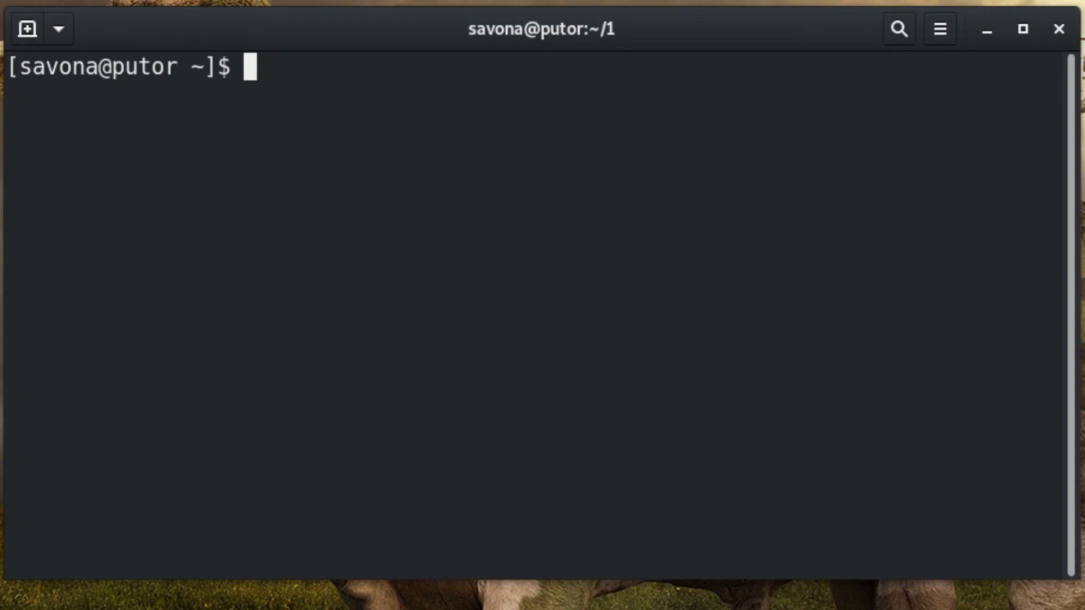
text(zip --pas)
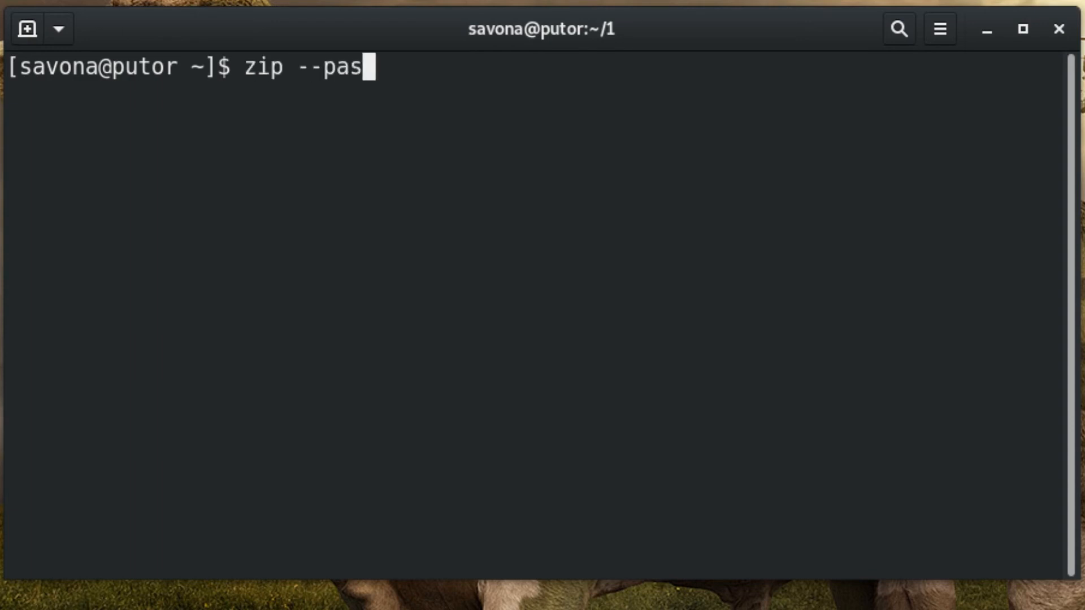
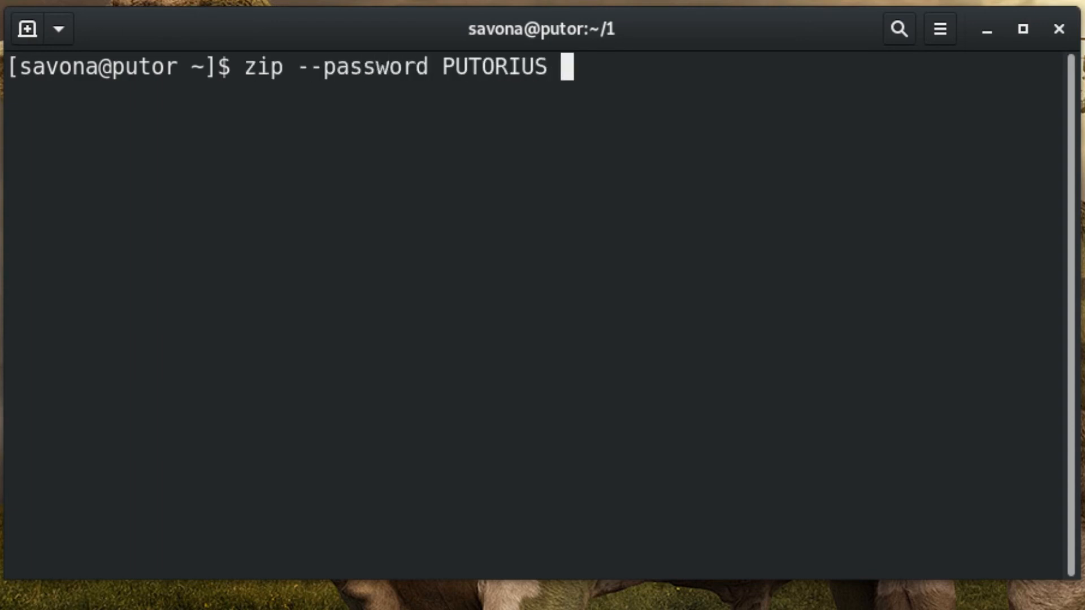
text(m)
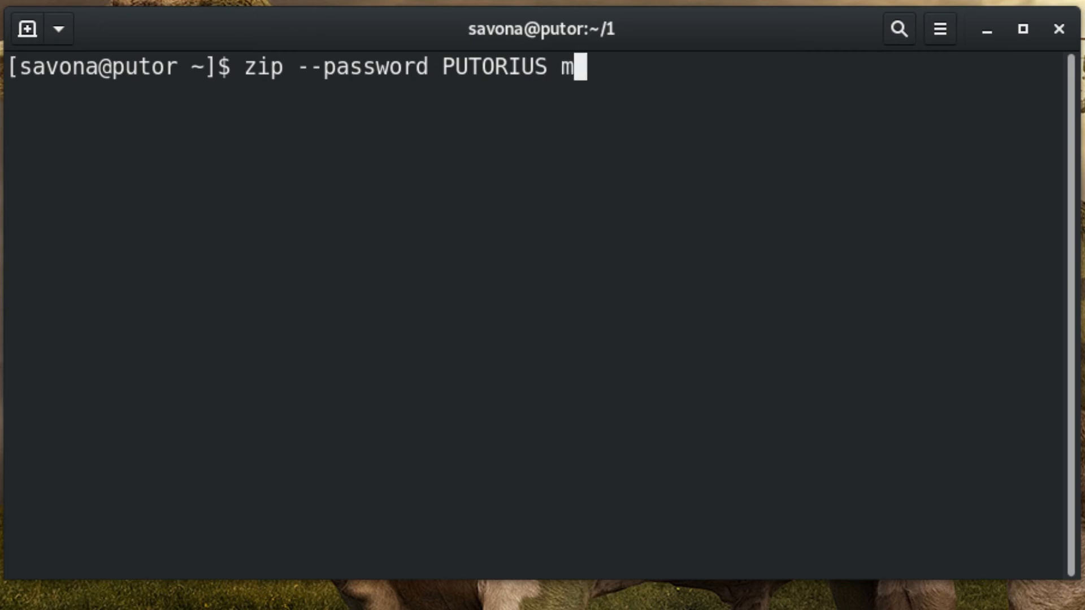
text(yzipfile.zip file1.txt file)
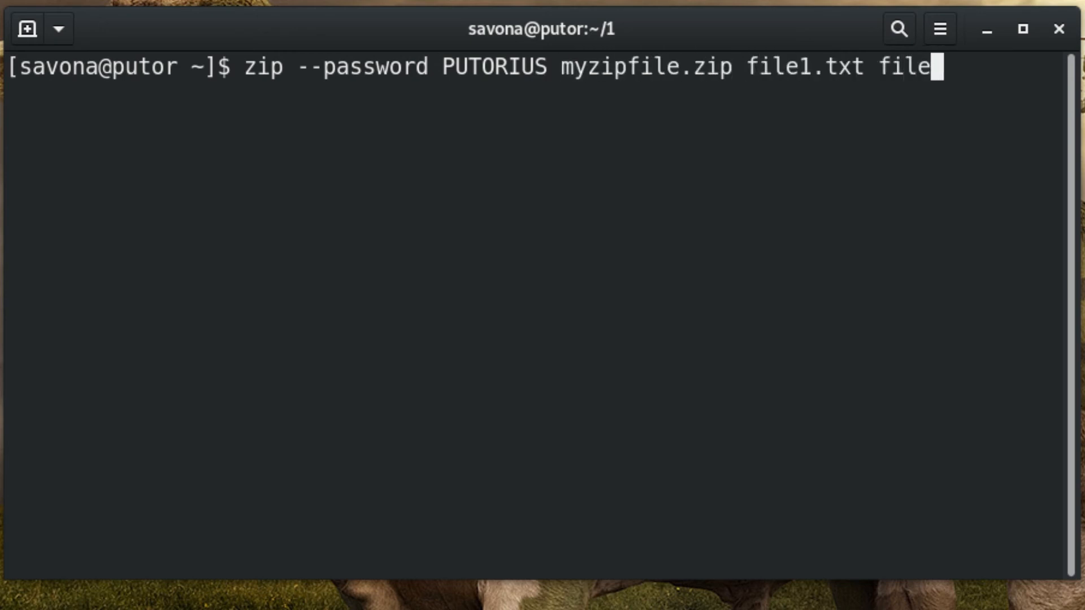
text(2.pdf file3.jpg)
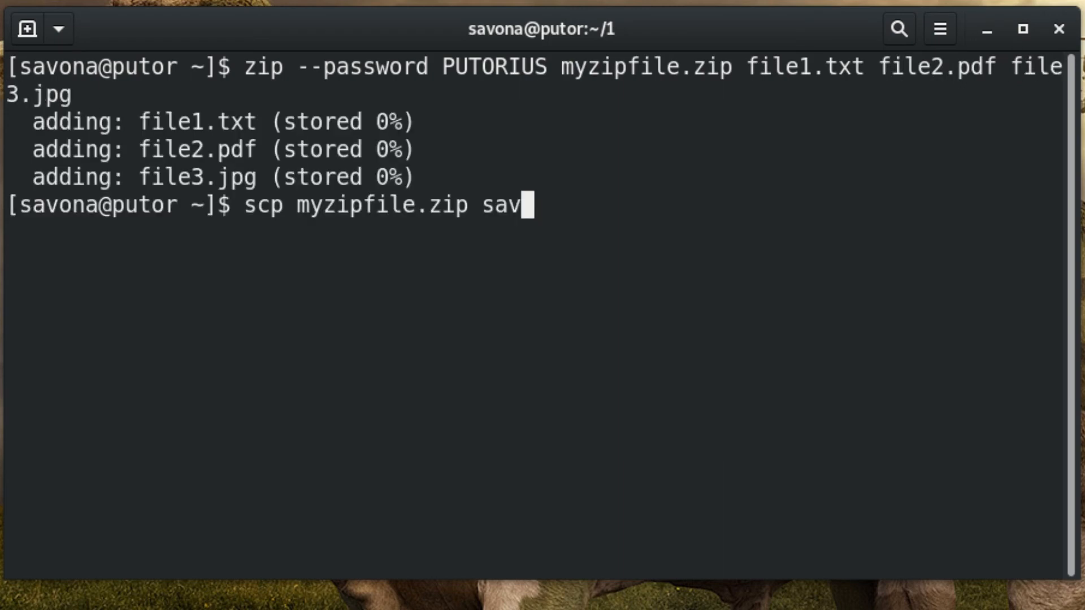
Step: Retype and run scp myzipfile.zip to savona@fenrir
key(ctrl+u)
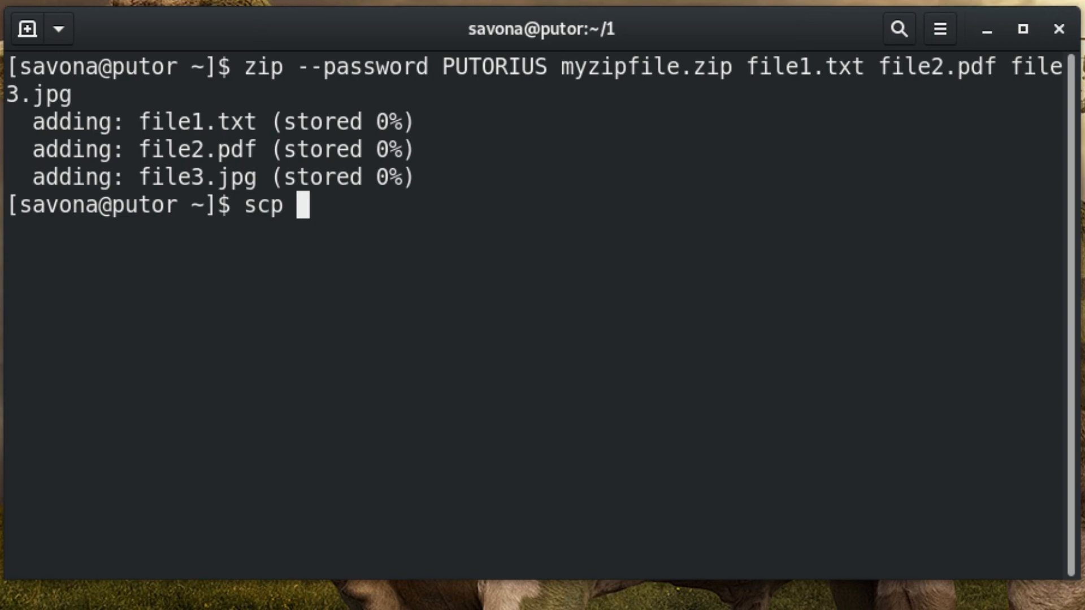
text(myzipfile.zip savona@)
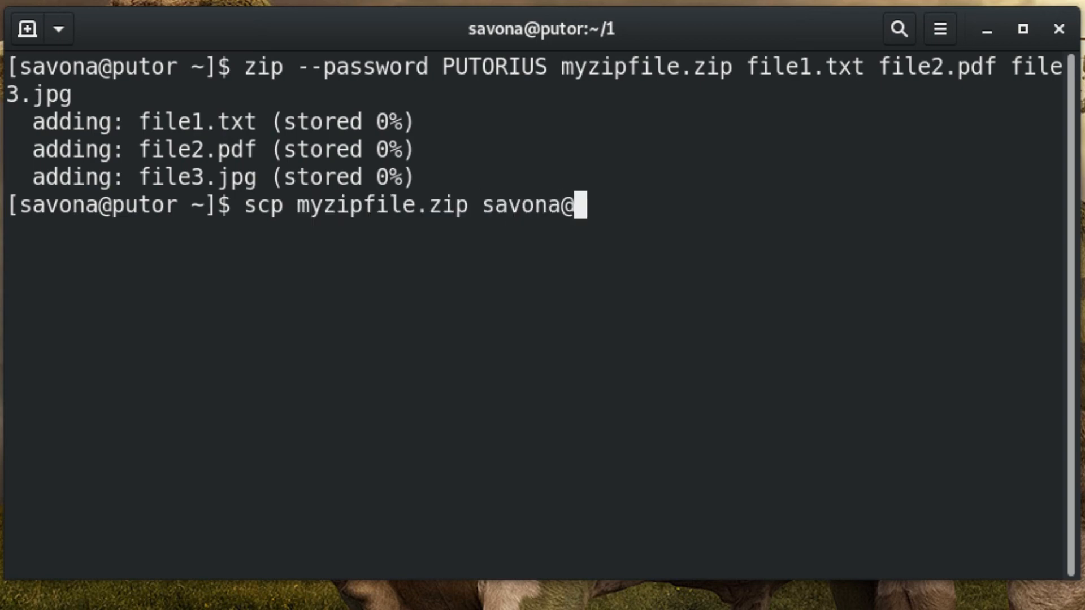
key(Return)
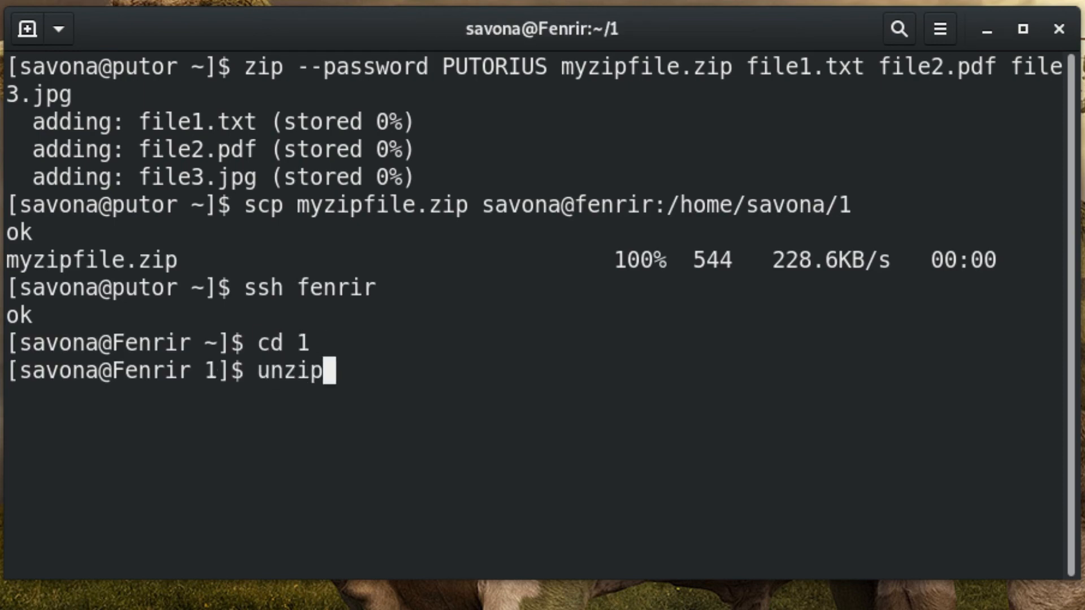
Step: Unzip myzipfile.zip on Fenrir, submitting the password to extract the three files
text(myzipfile.zip)
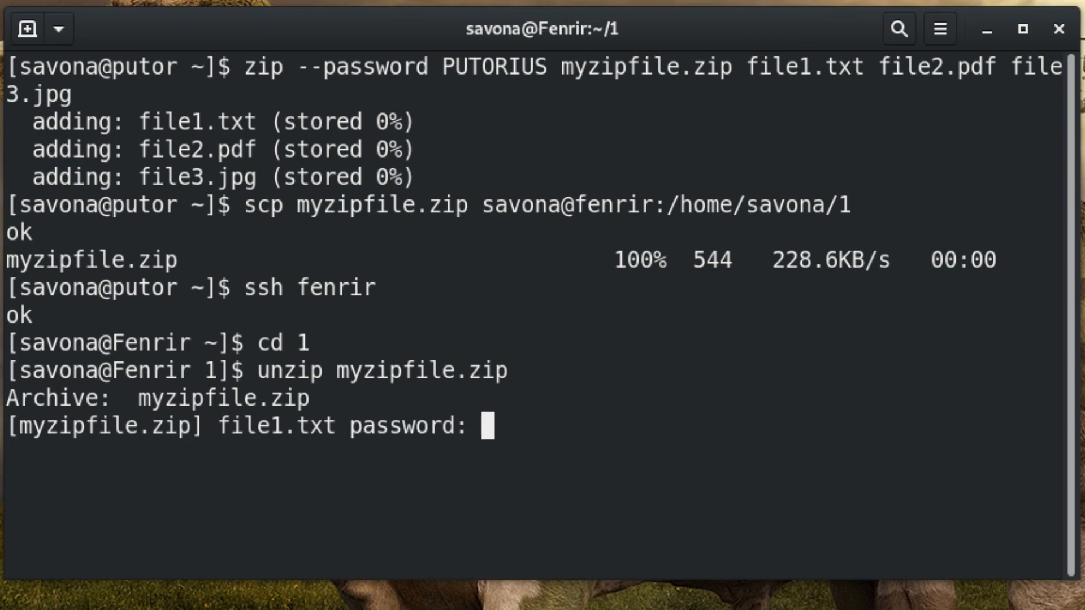
key(Return)
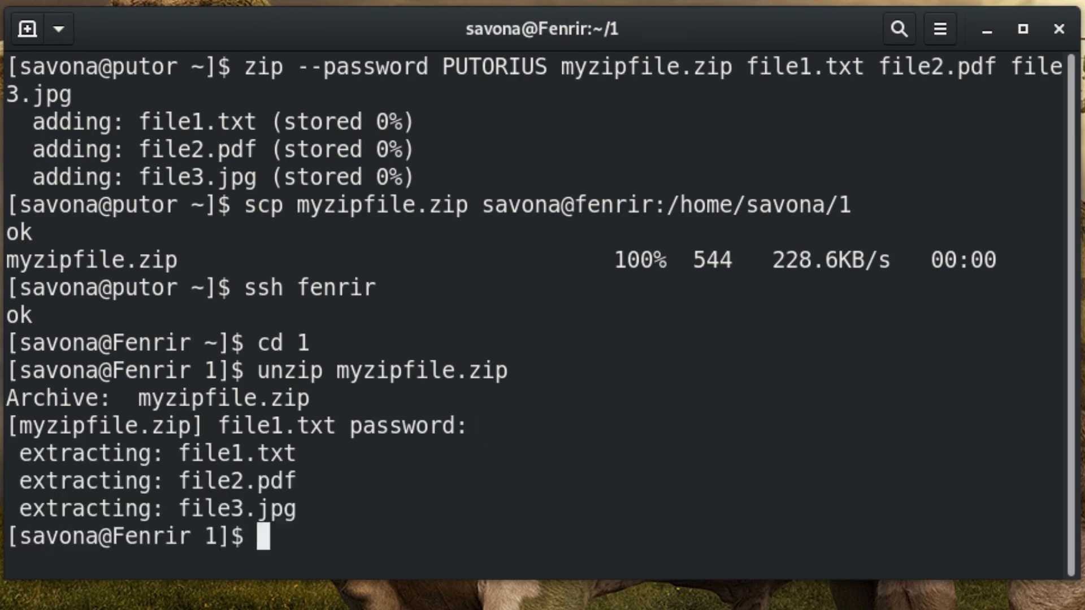